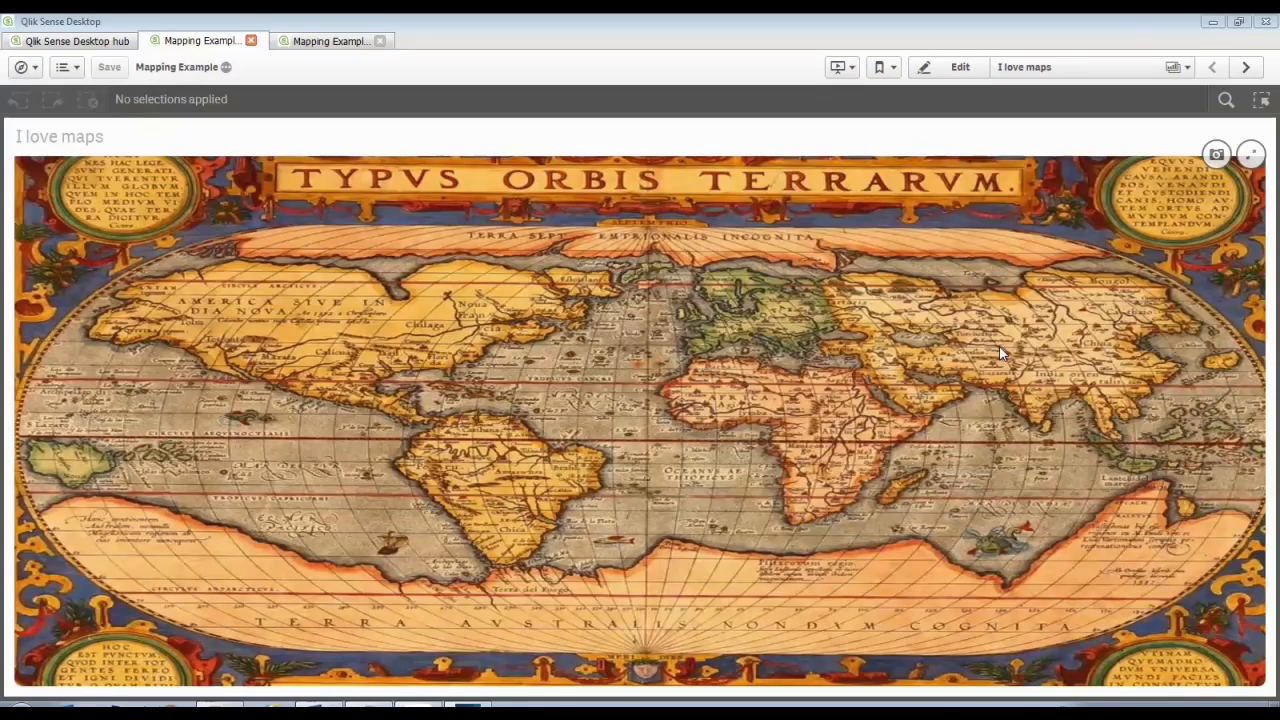
mouse_move(658, 404)
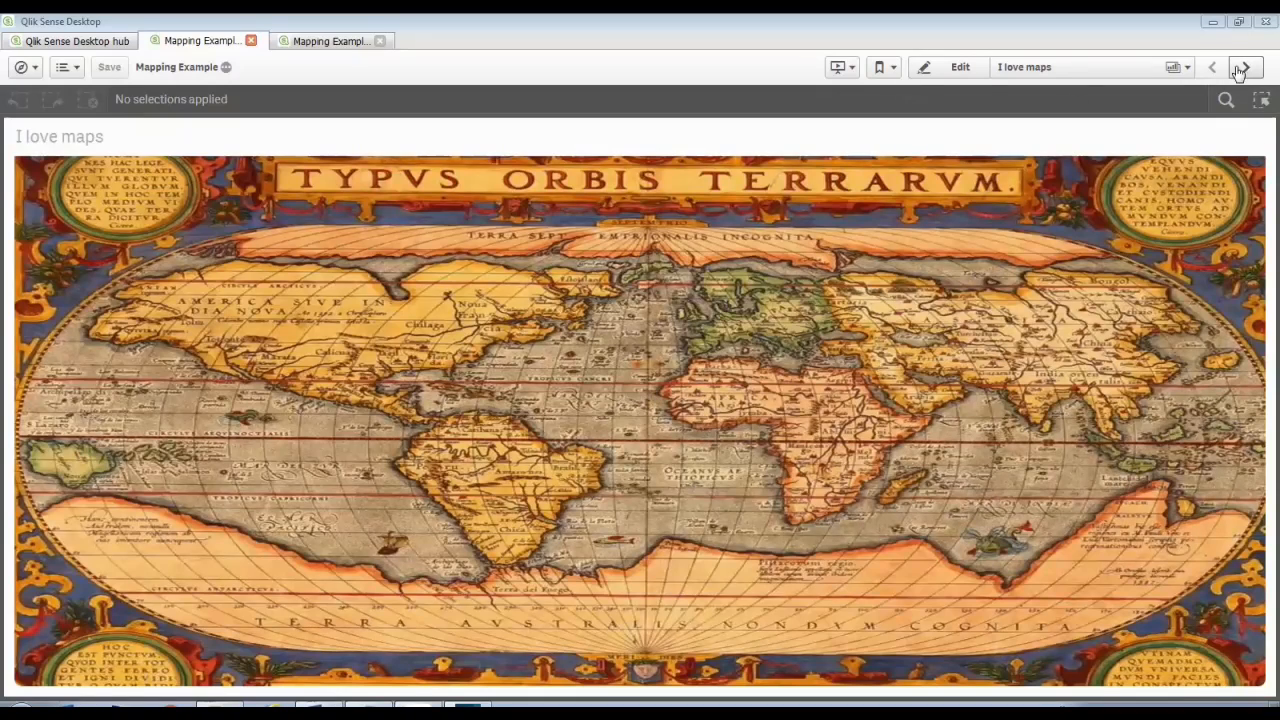
- Move from the 'I love maps' sheet to the KML Map sheet with the patient cities table
left_click(1244, 68)
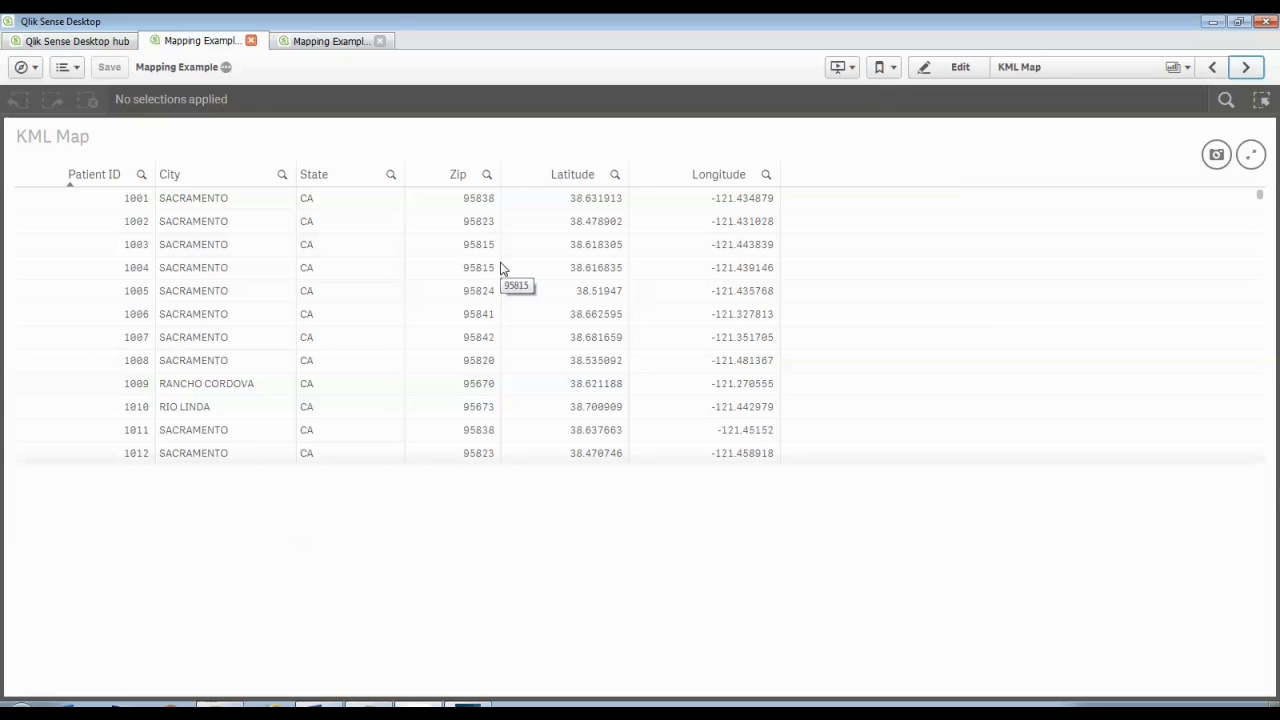
mouse_move(764, 336)
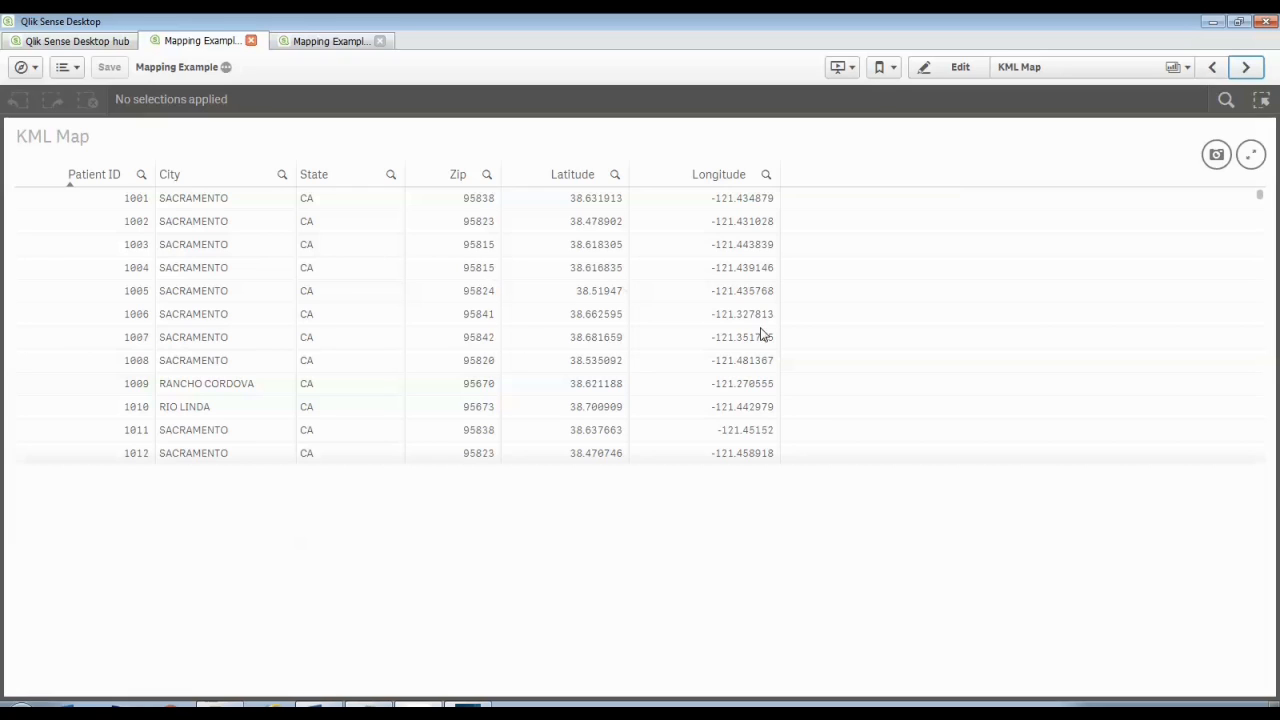
mouse_move(756, 336)
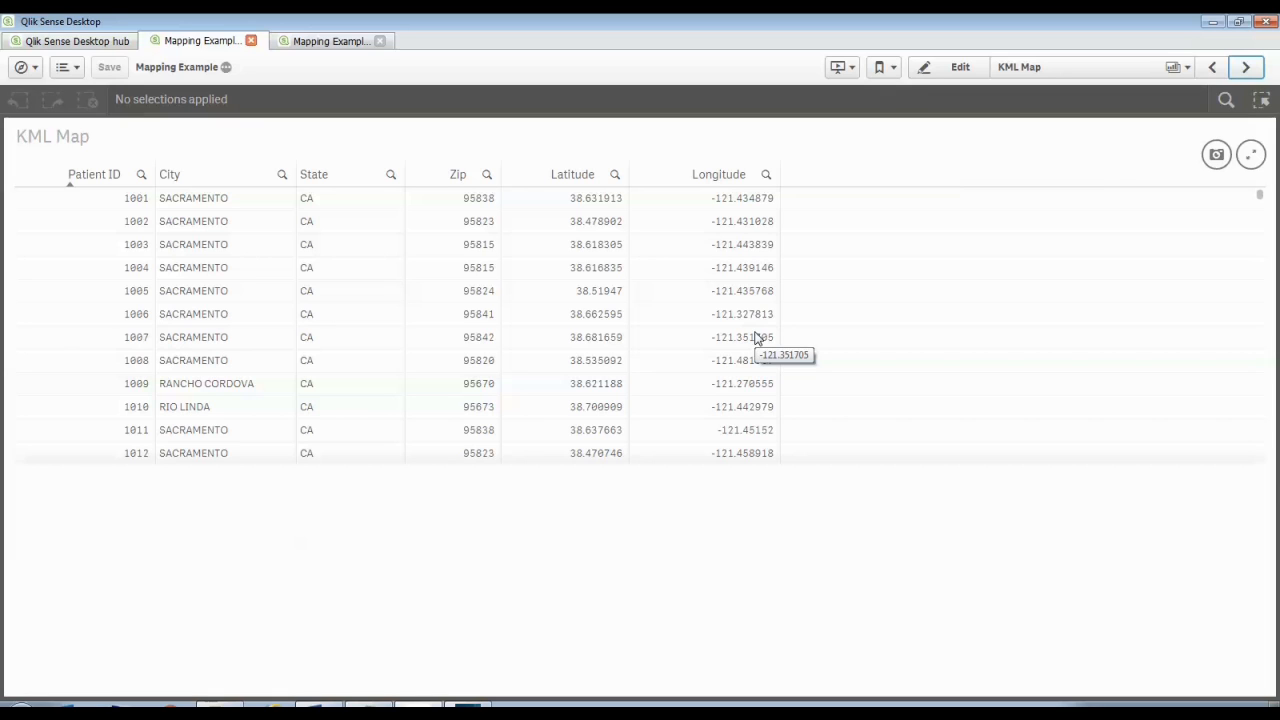
mouse_move(918, 108)
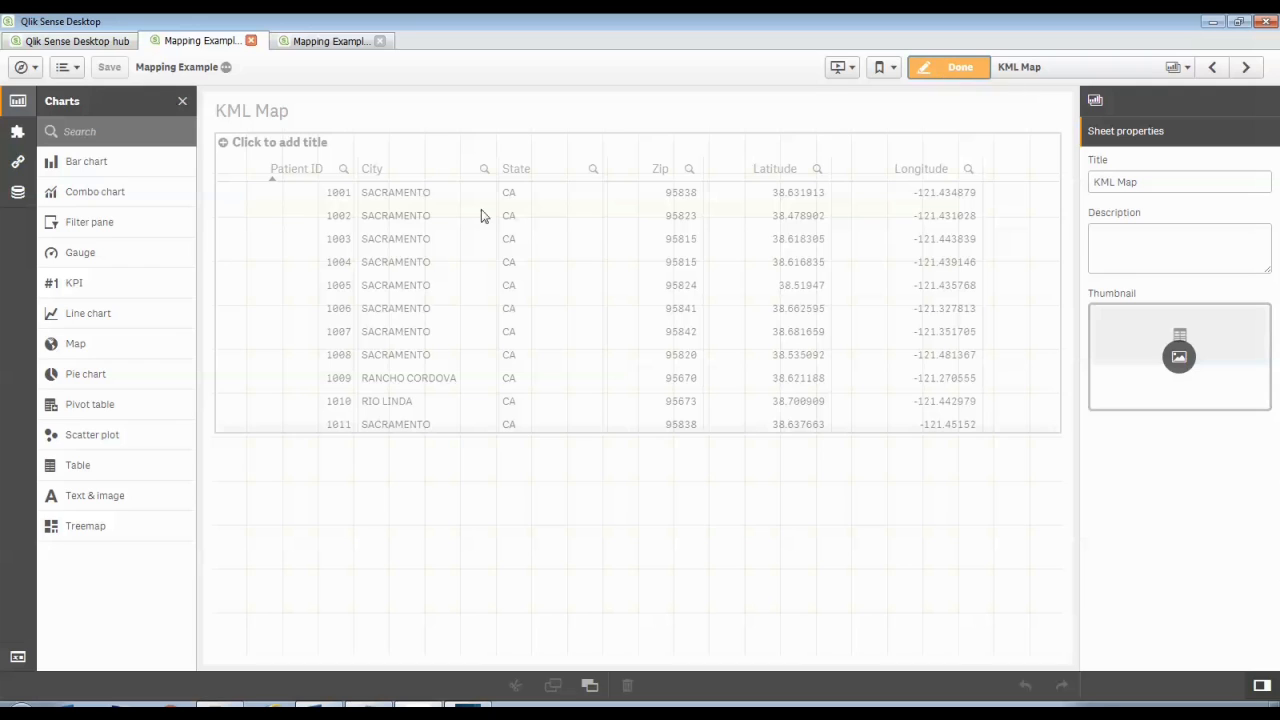
mouse_move(76, 344)
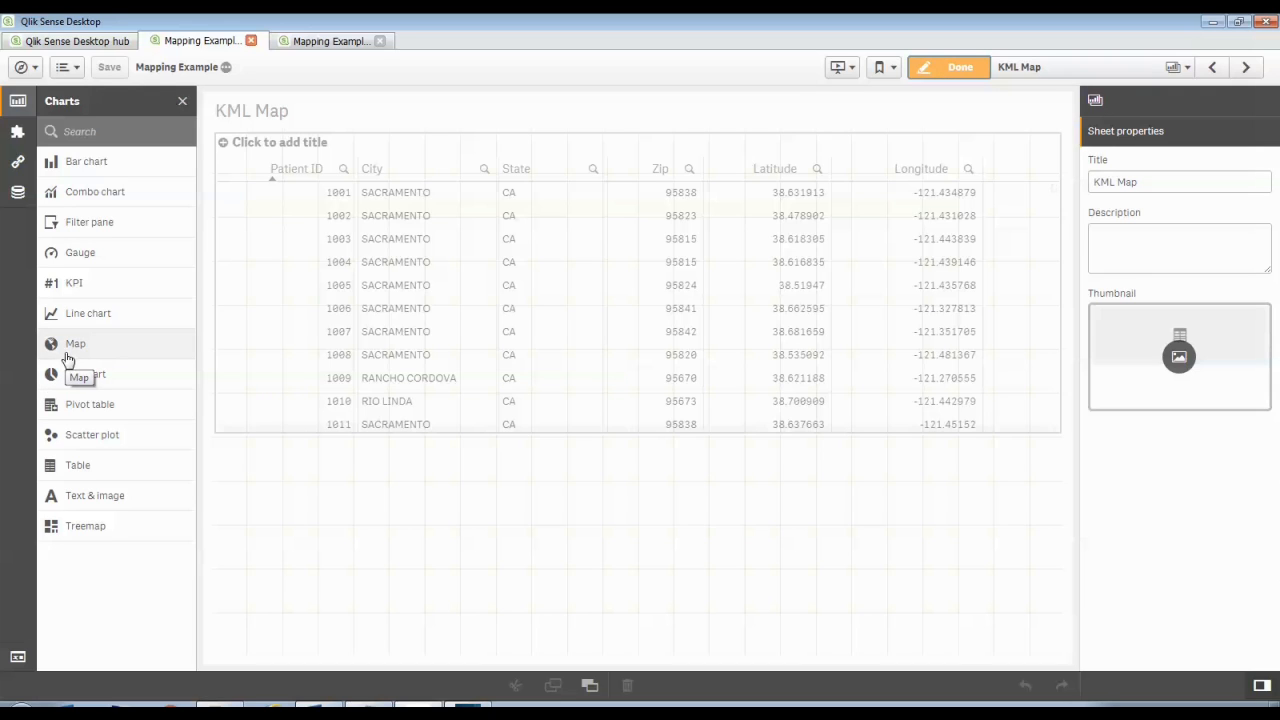
- Add an empty map chart below the patient table and start choosing its dimension
left_click(76, 344)
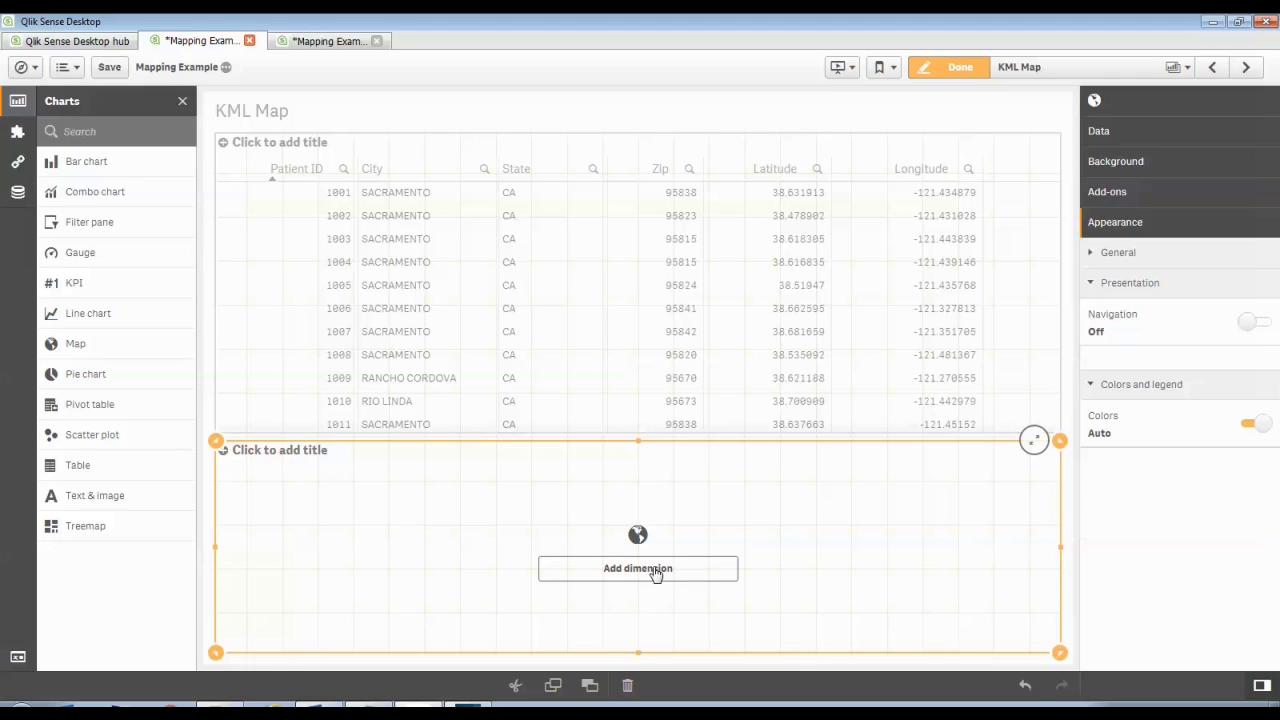
left_click(638, 568)
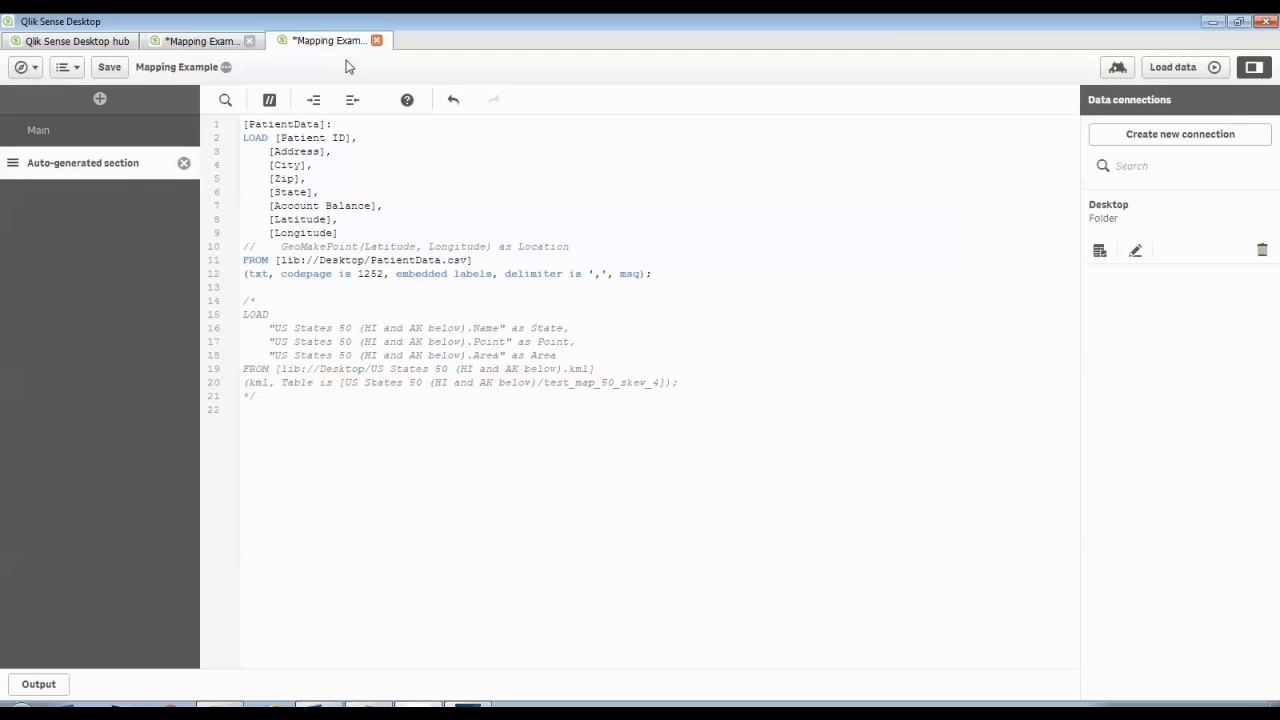
- Uncomment the GeoMakePoint(Latitude, Longitude) as Location line and add a comma after [Longitude]
left_click(264, 218)
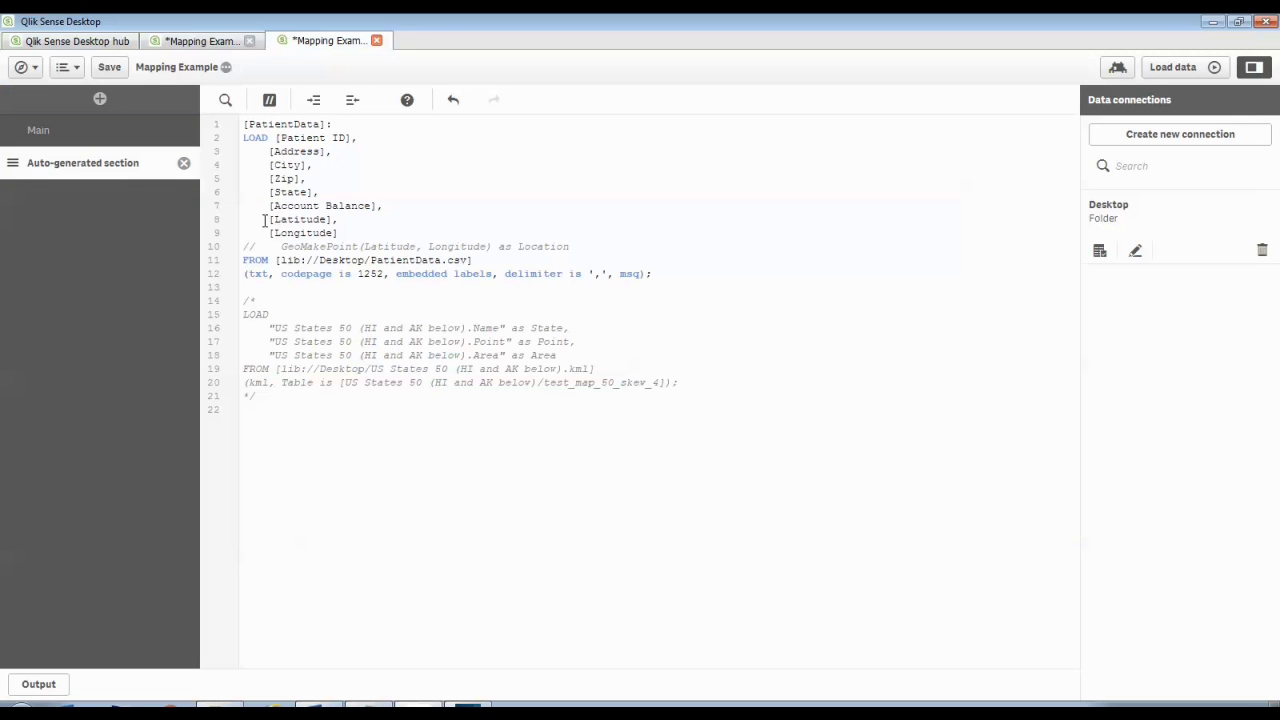
left_click_drag(264, 218, 352, 232)
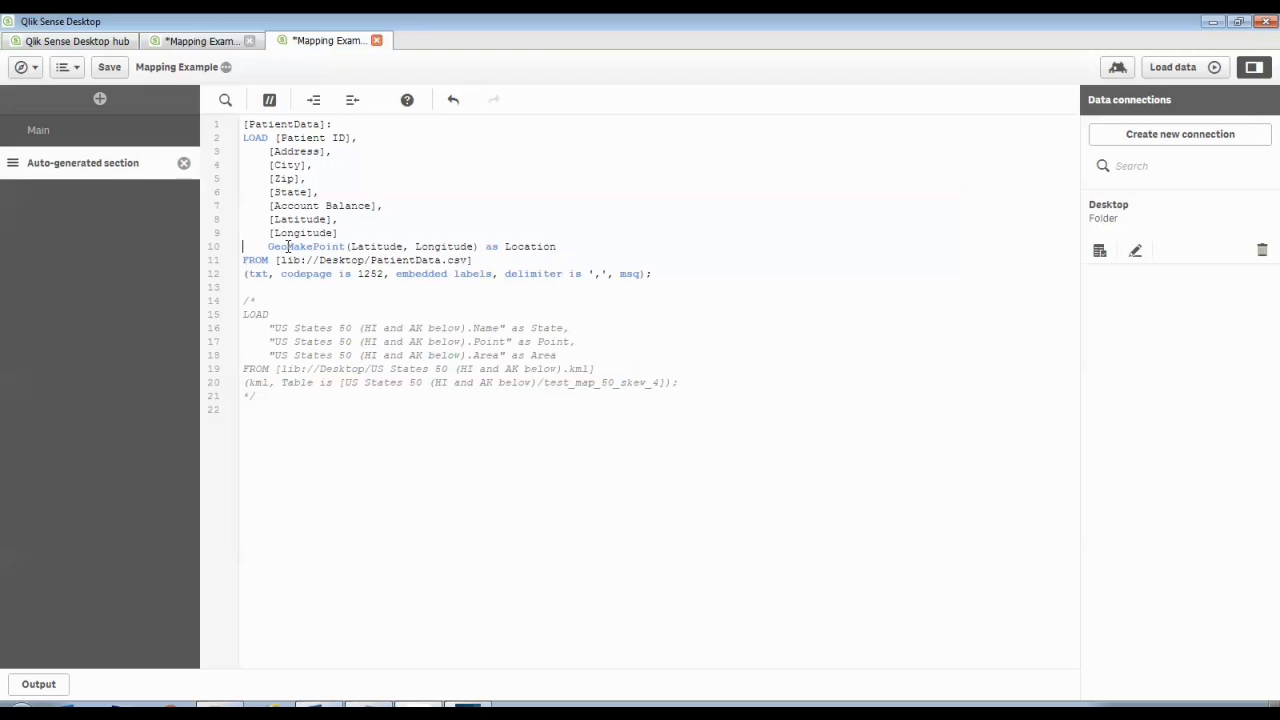
left_click(520, 246)
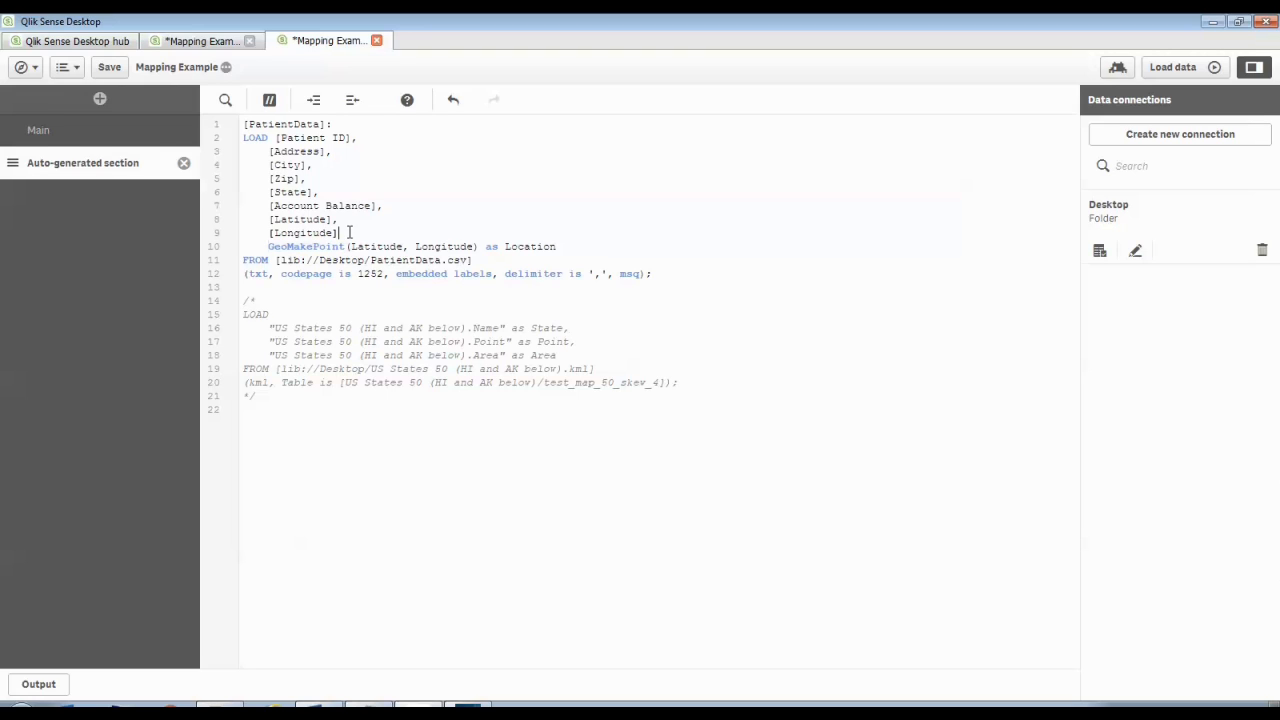
left_click_drag(244, 136, 338, 232)
type(",")
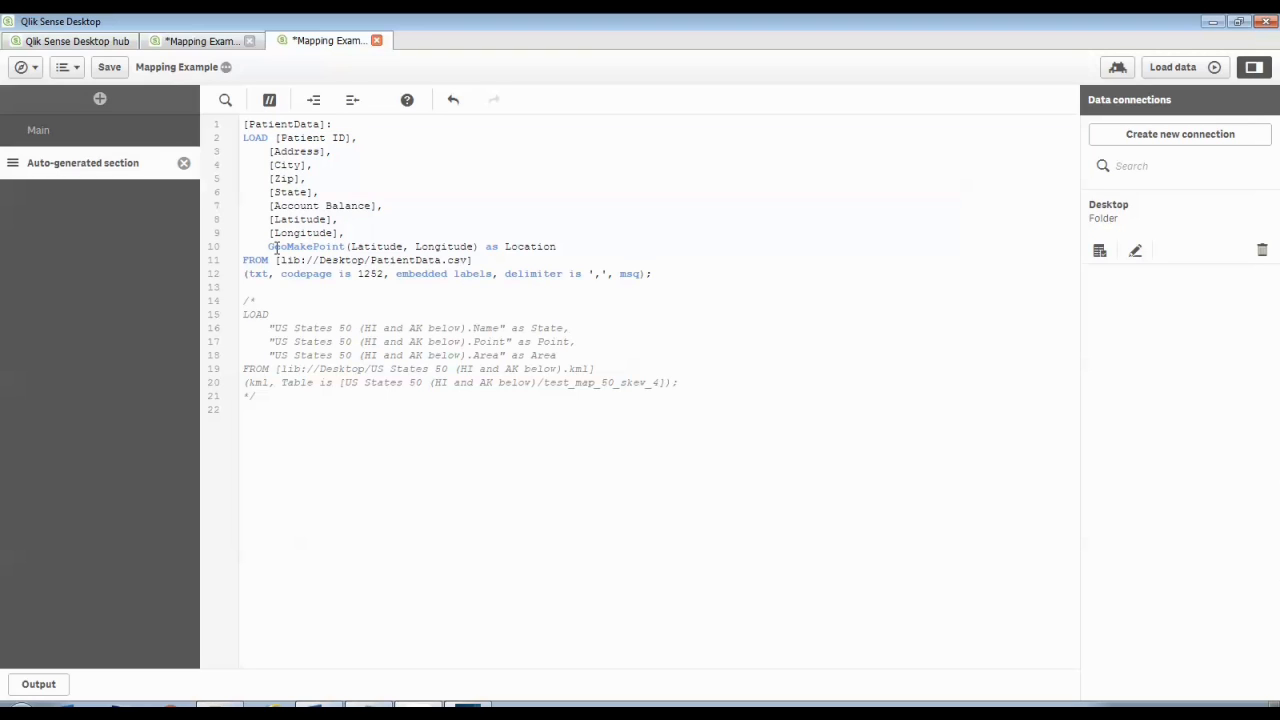
double_click(304, 246)
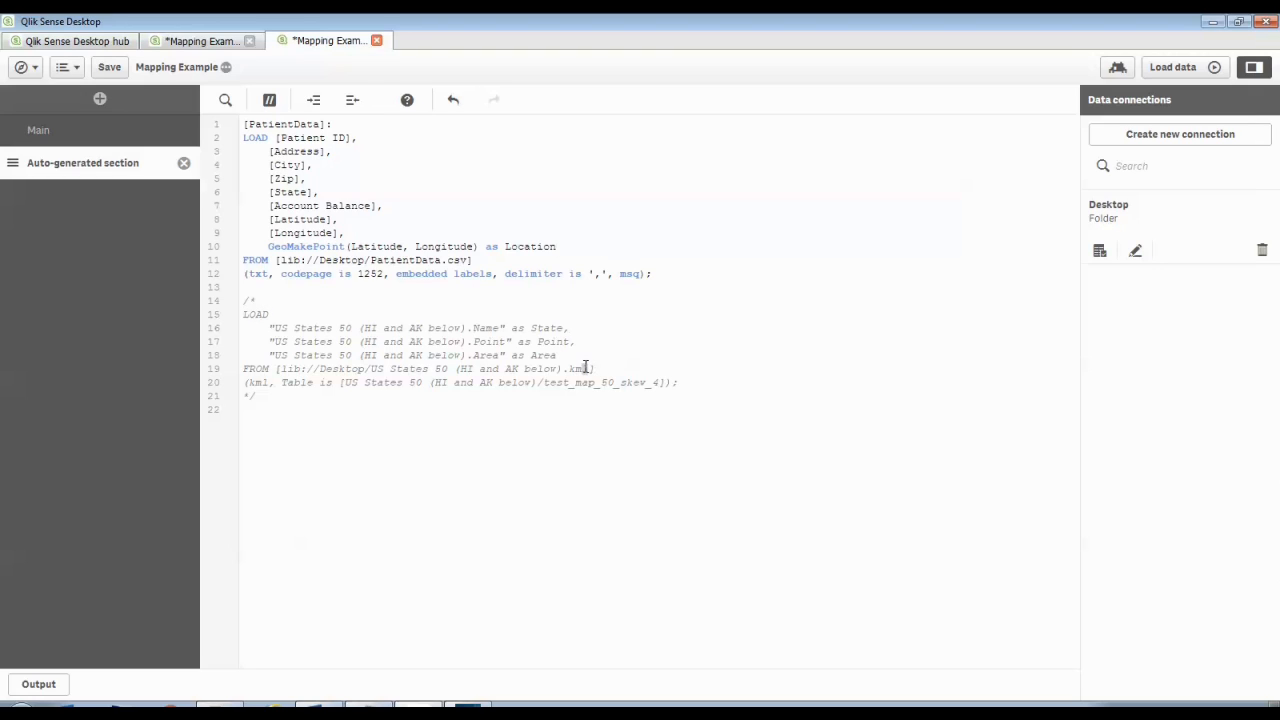
- Uncomment the US States KML load block with its State, Point and Area aliases and reload the data
double_click(576, 368)
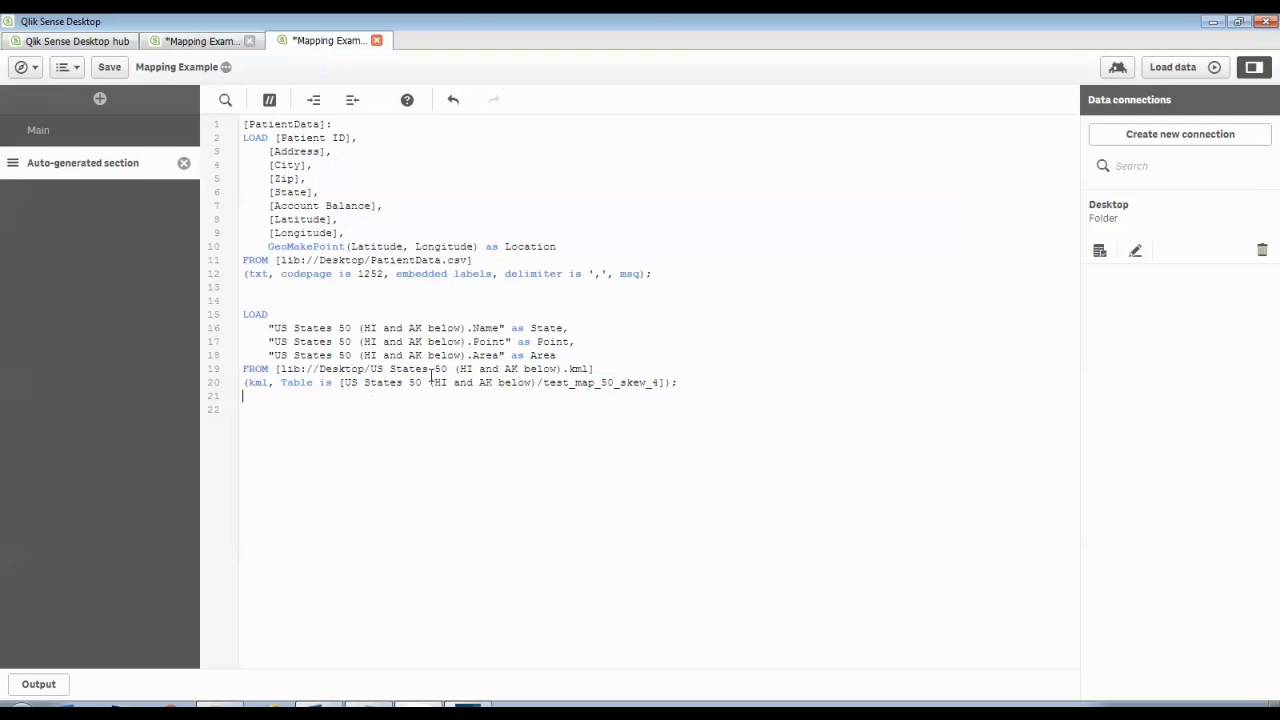
mouse_move(452, 368)
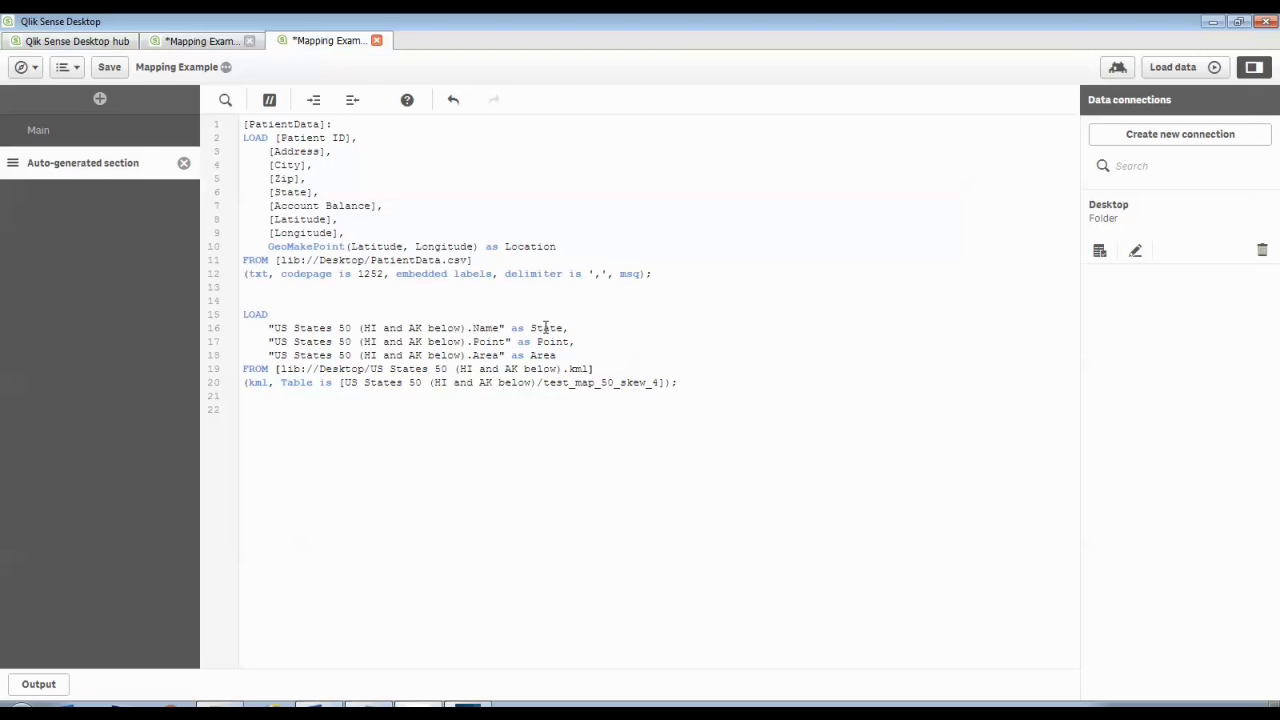
double_click(548, 328)
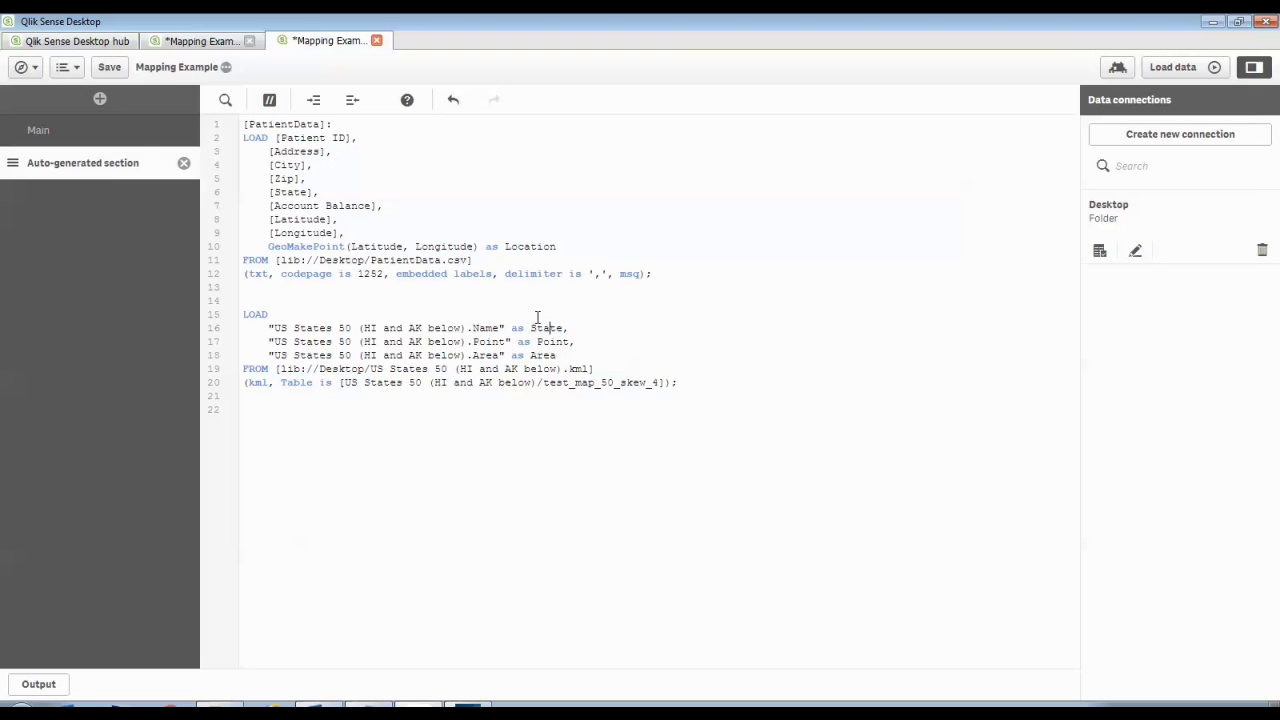
double_click(292, 192)
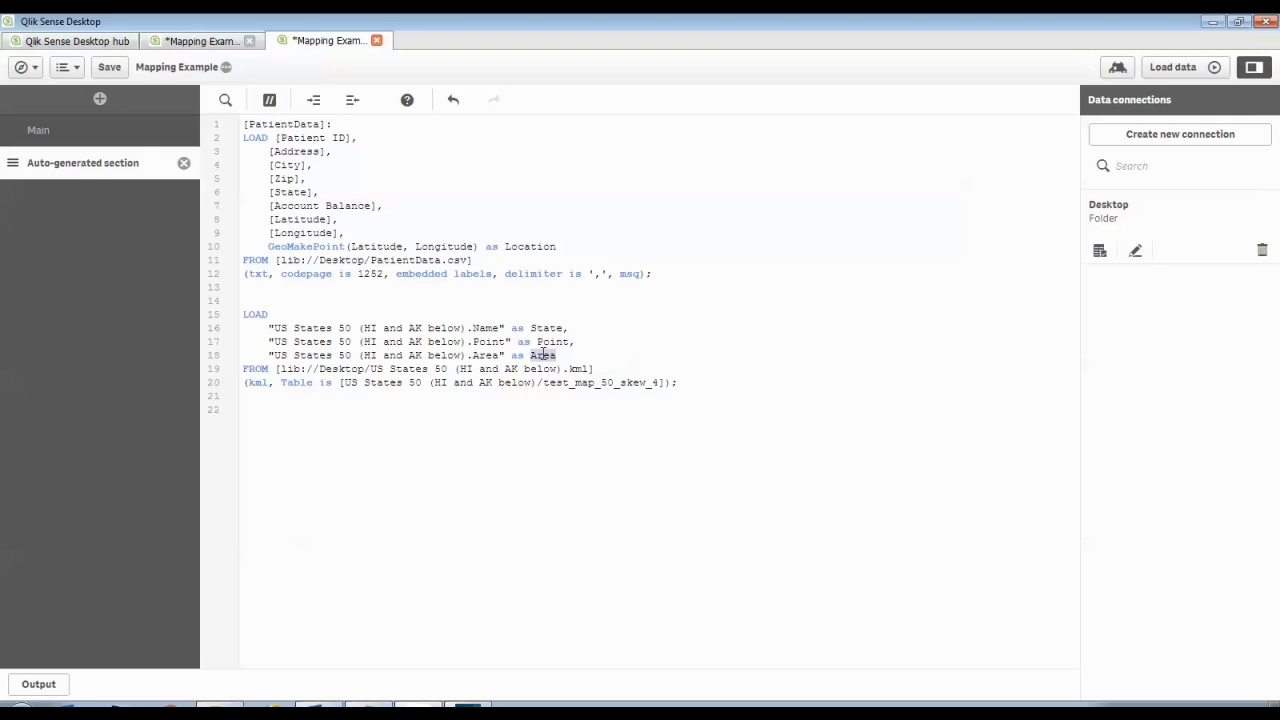
left_click(1172, 68)
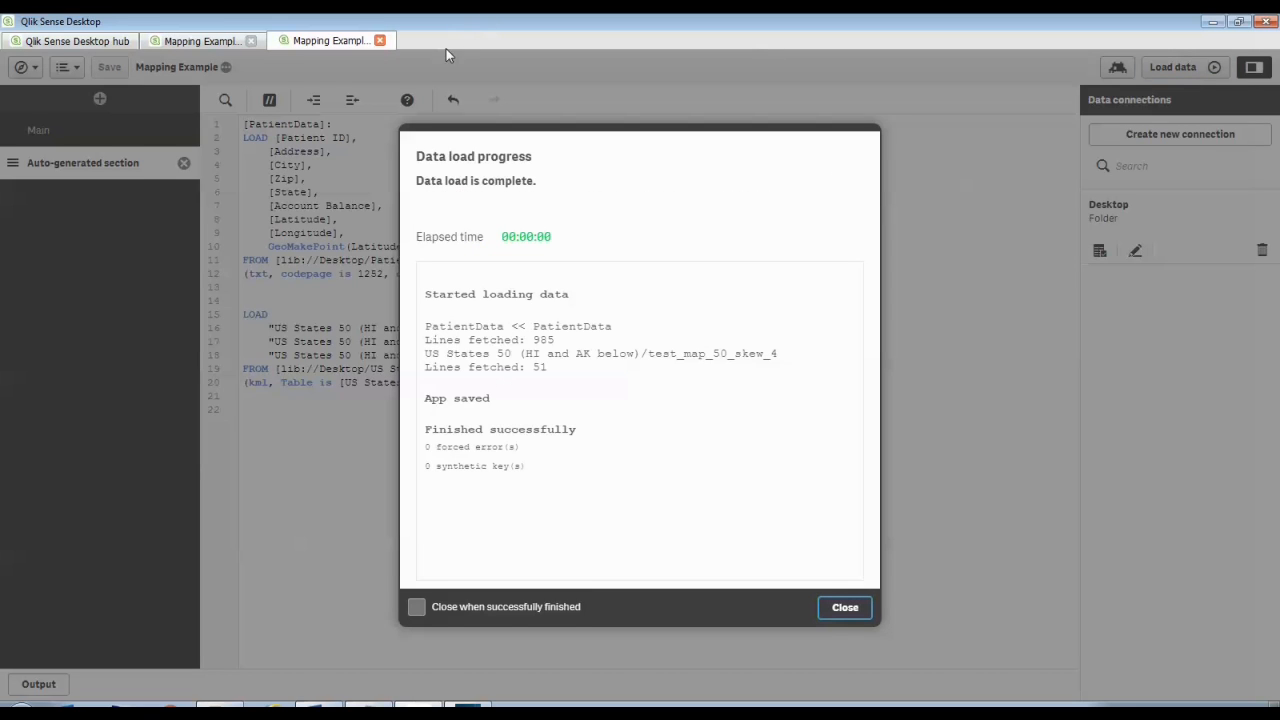
- Back on the KML Map sheet, set Area (area) as the map's geographic field to draw US states
left_click(844, 608)
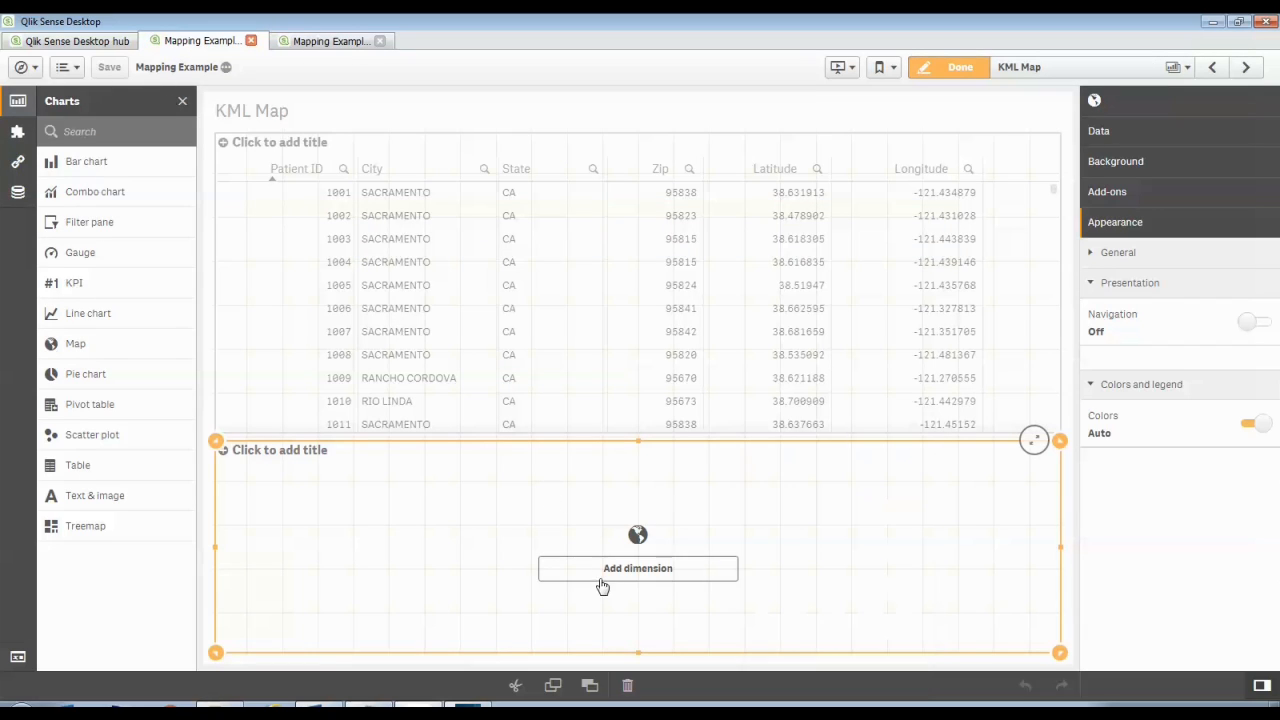
left_click(638, 568)
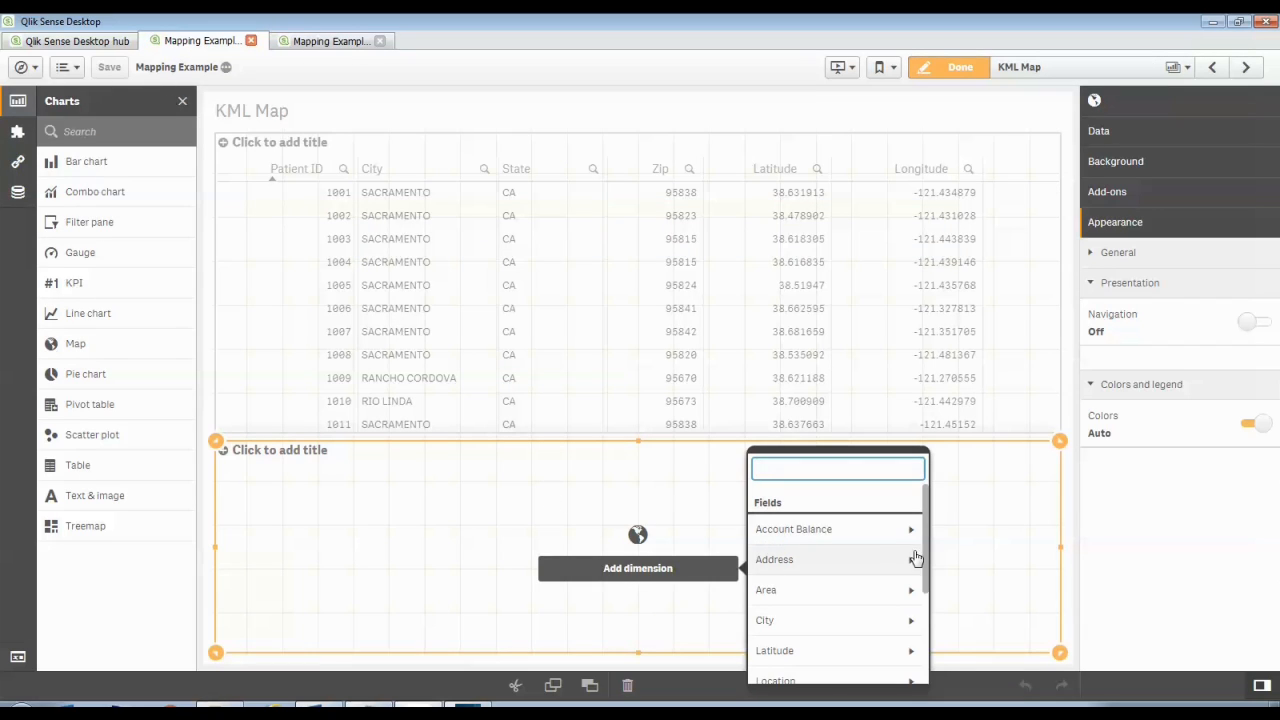
scroll("down", 3)
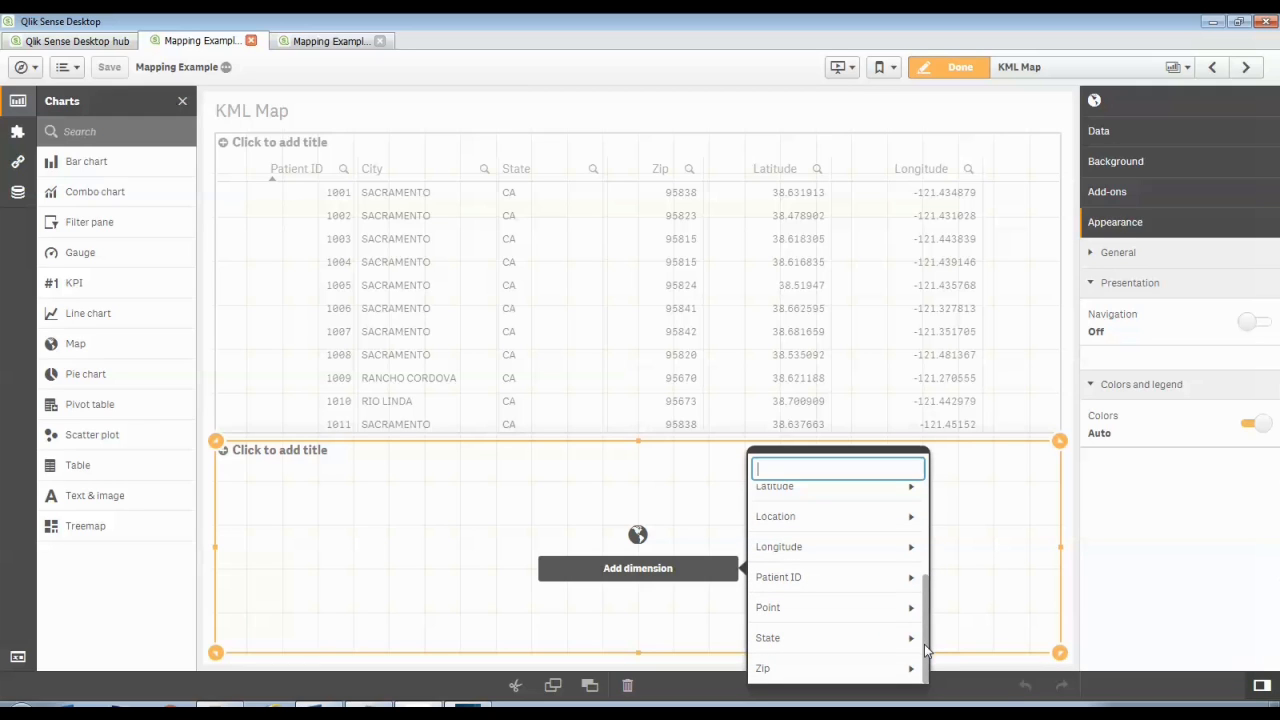
mouse_move(884, 588)
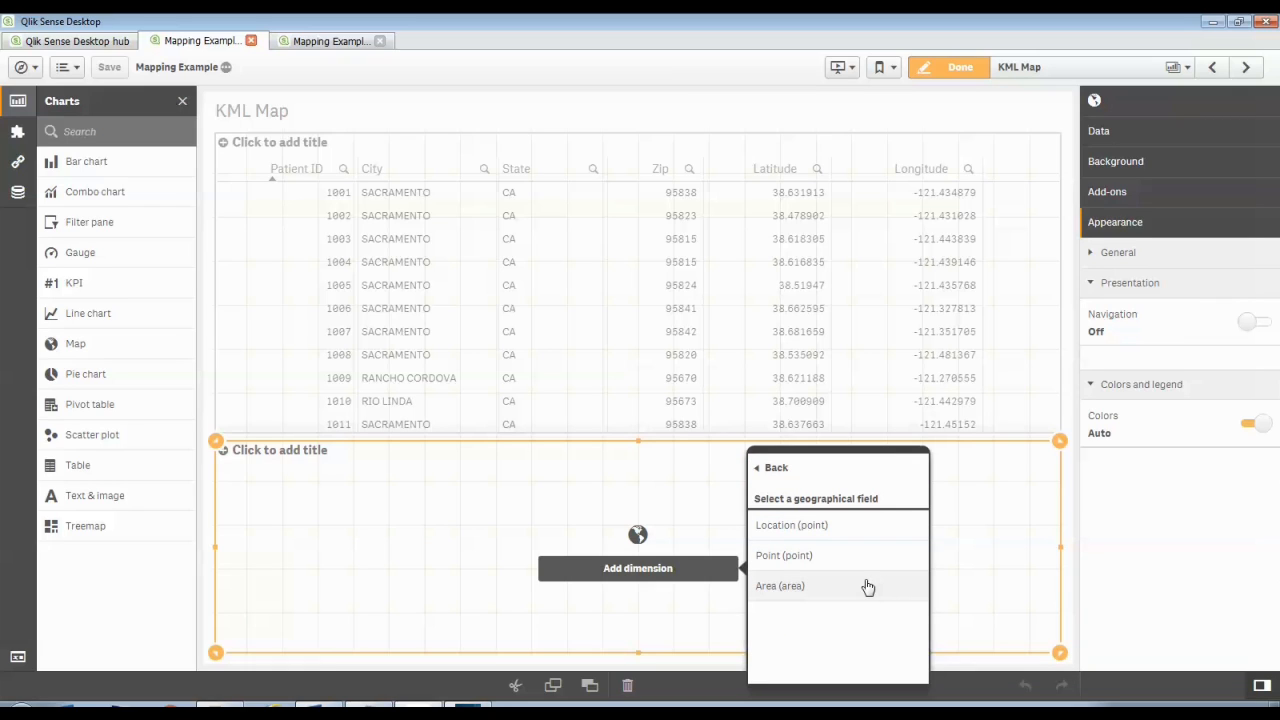
mouse_move(804, 588)
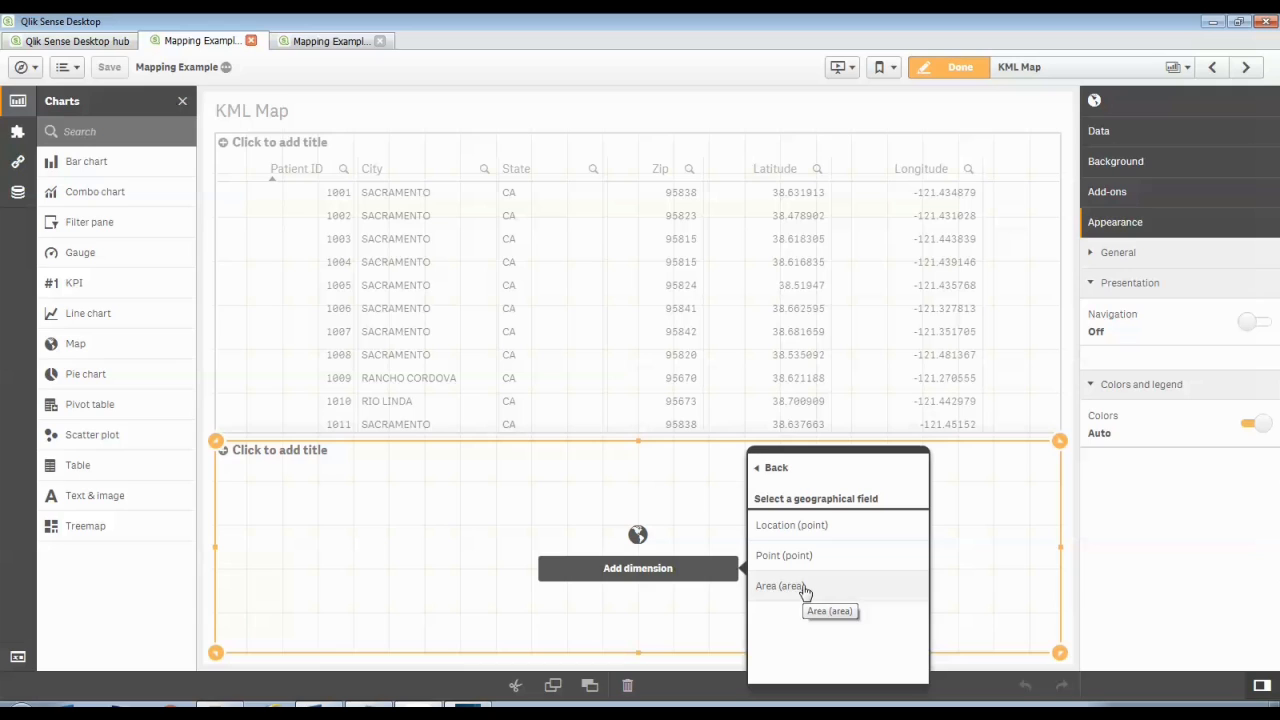
left_click(780, 584)
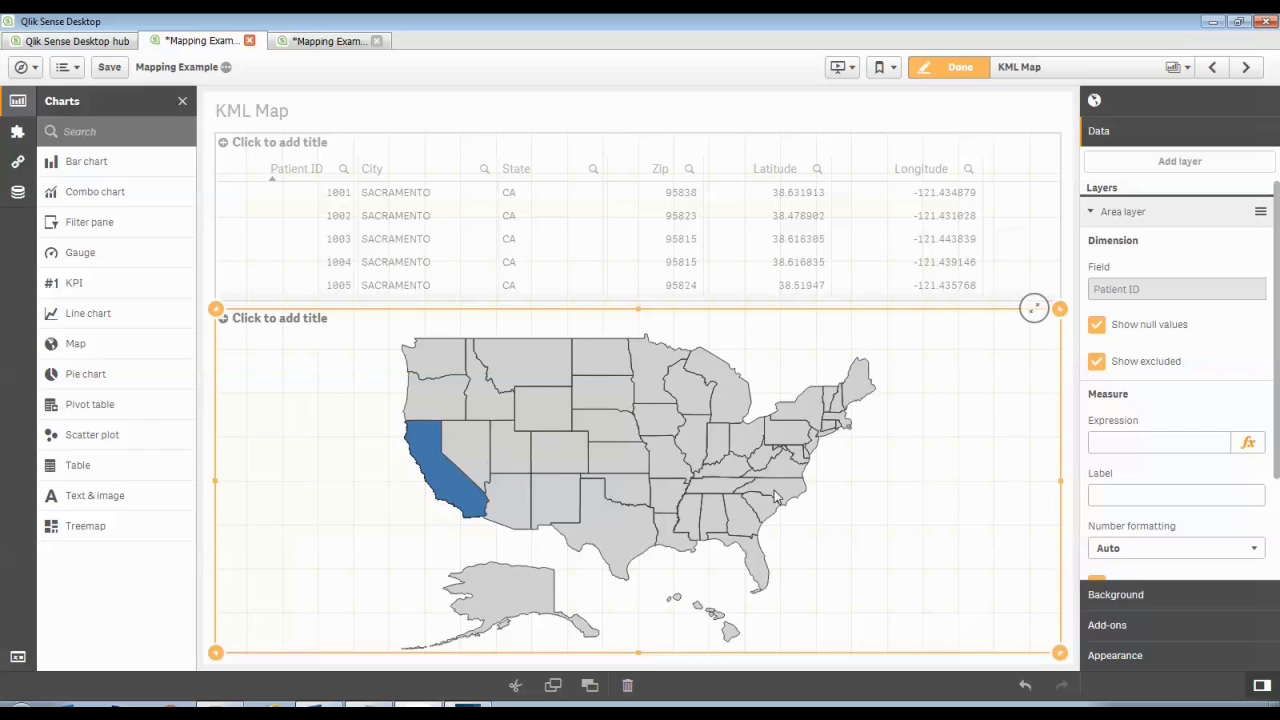
mouse_move(696, 520)
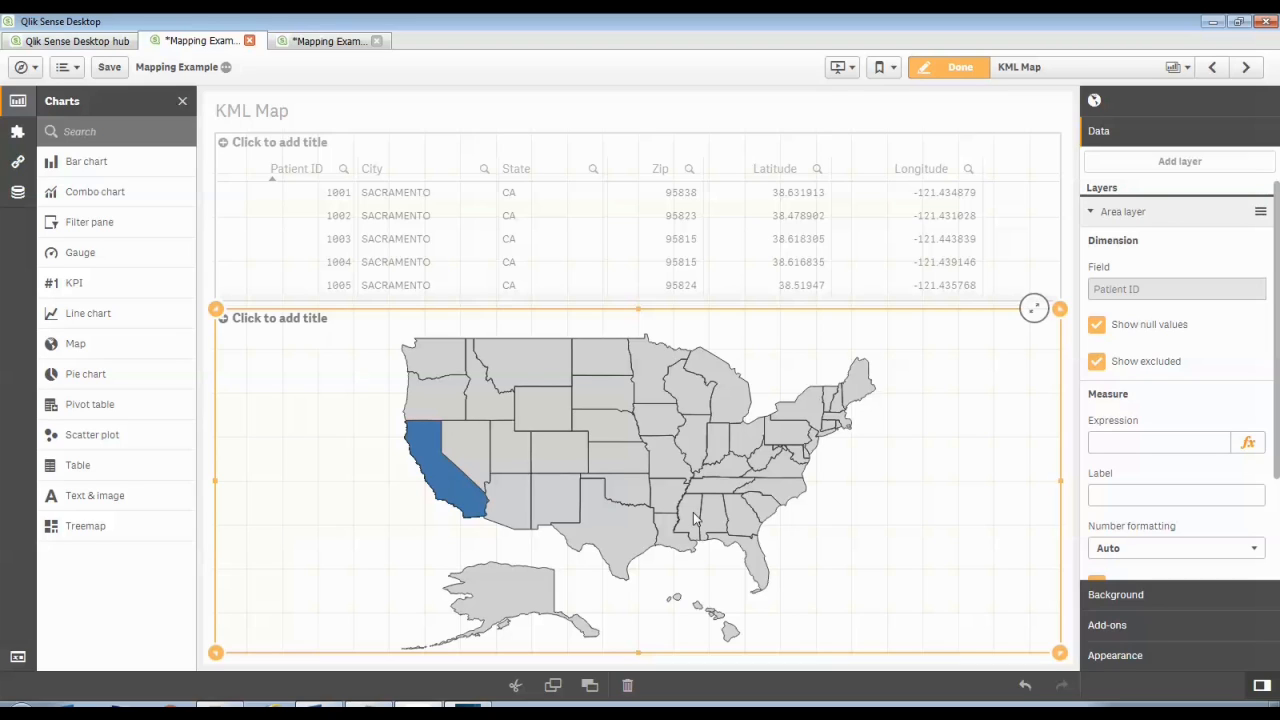
mouse_move(508, 472)
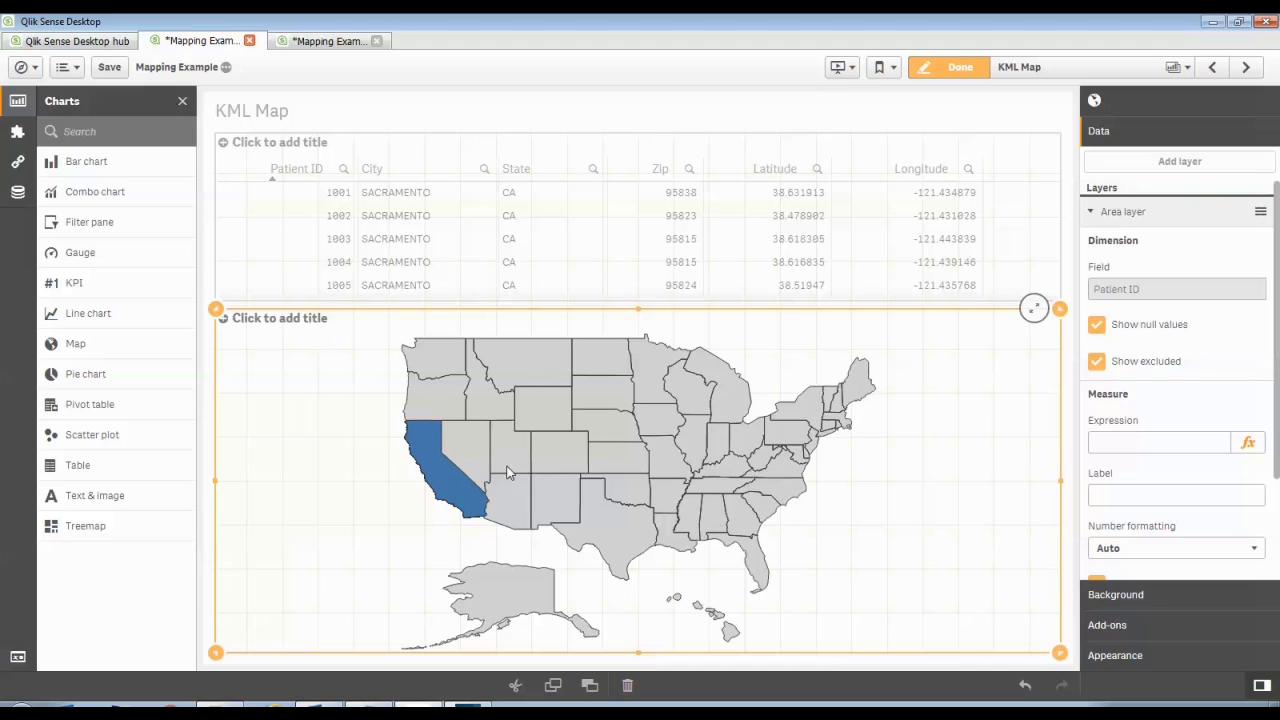
mouse_move(508, 488)
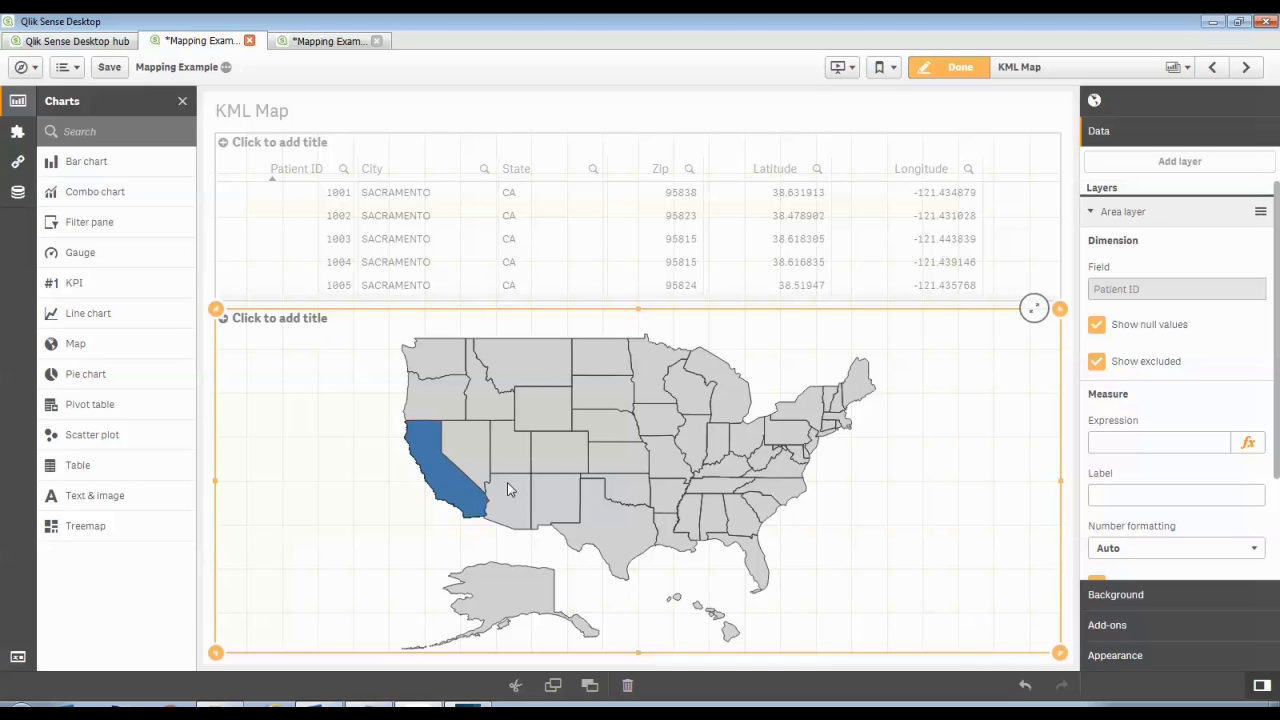
mouse_move(1016, 550)
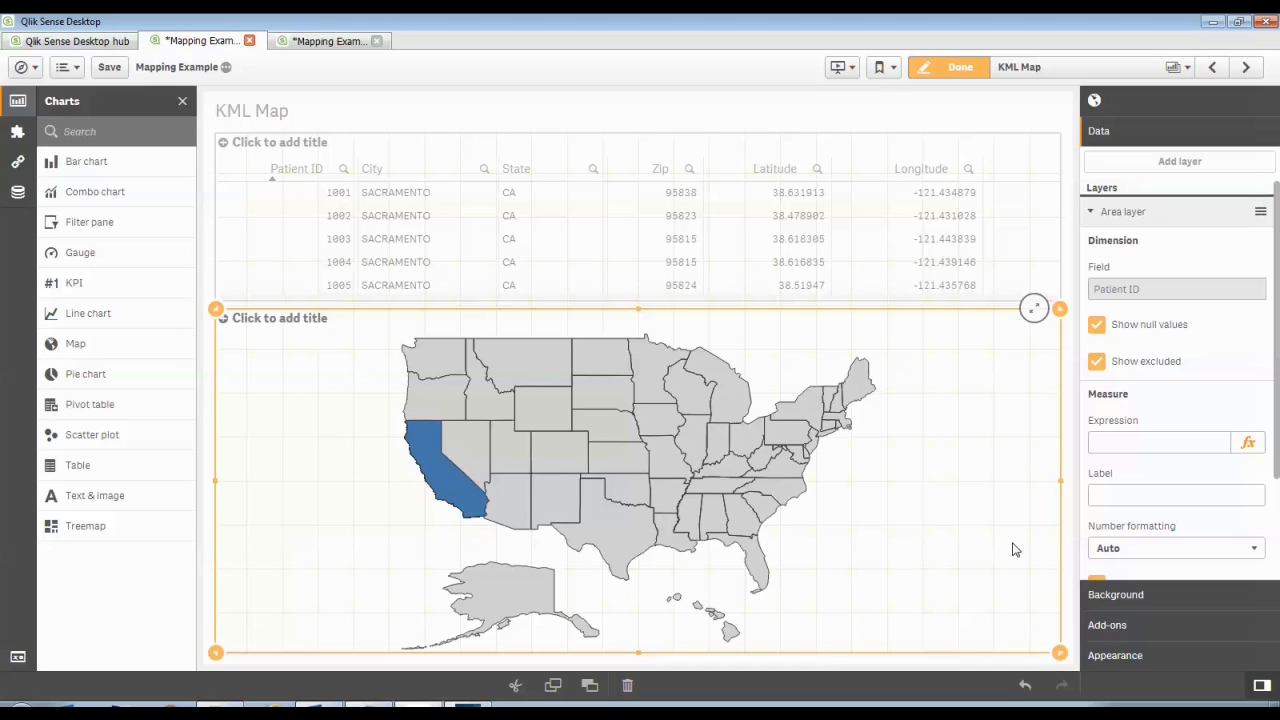
scroll("down", 3)
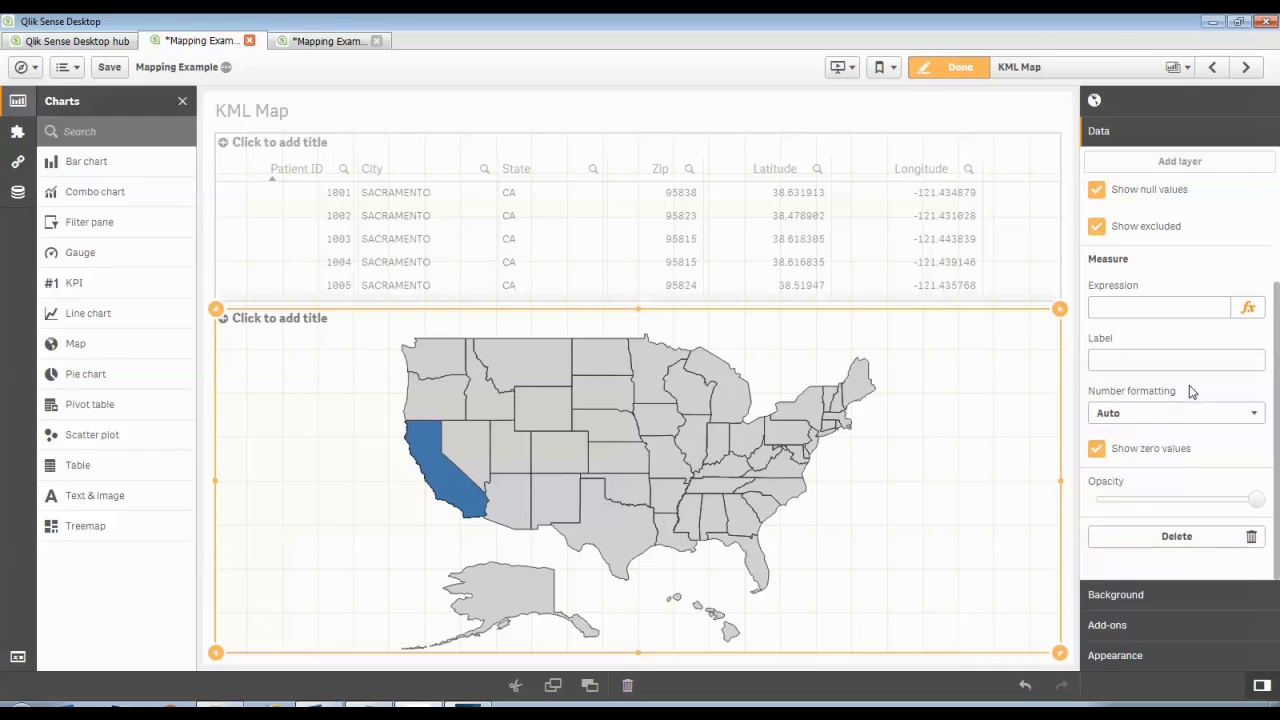
left_click(1158, 308)
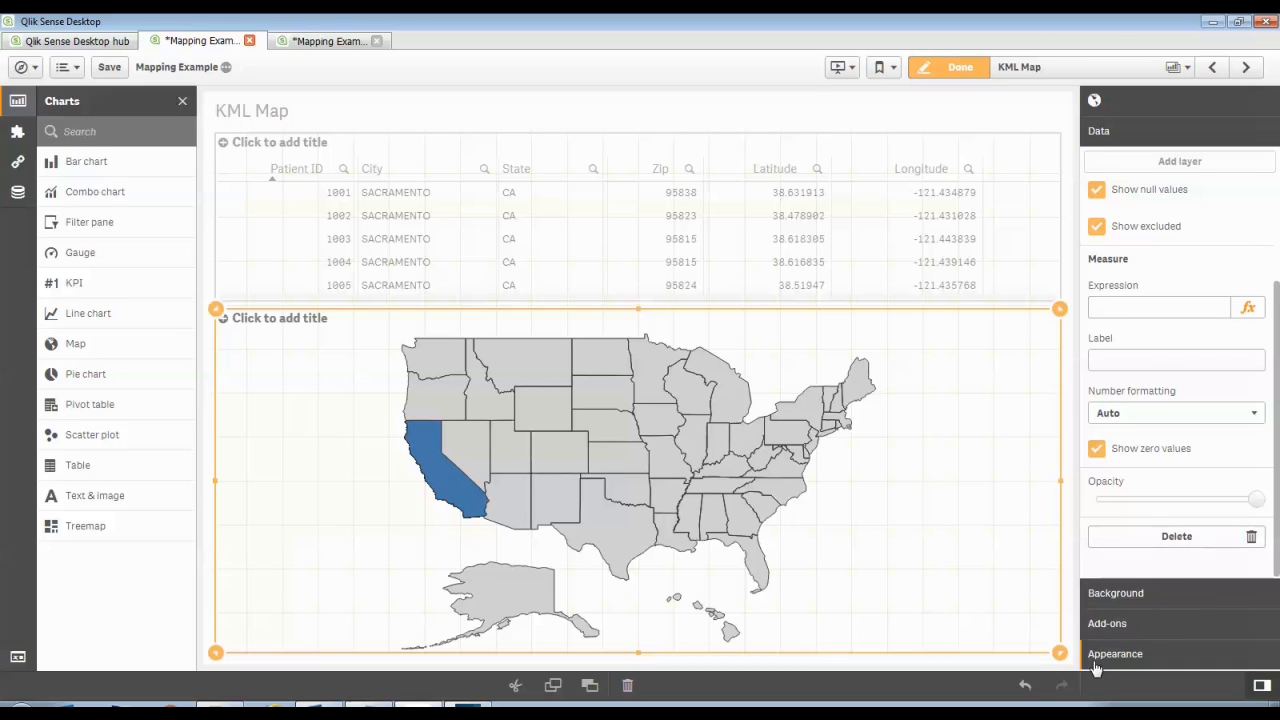
- Switch the state map's colouring to Custom single color in light blue
left_click(1116, 654)
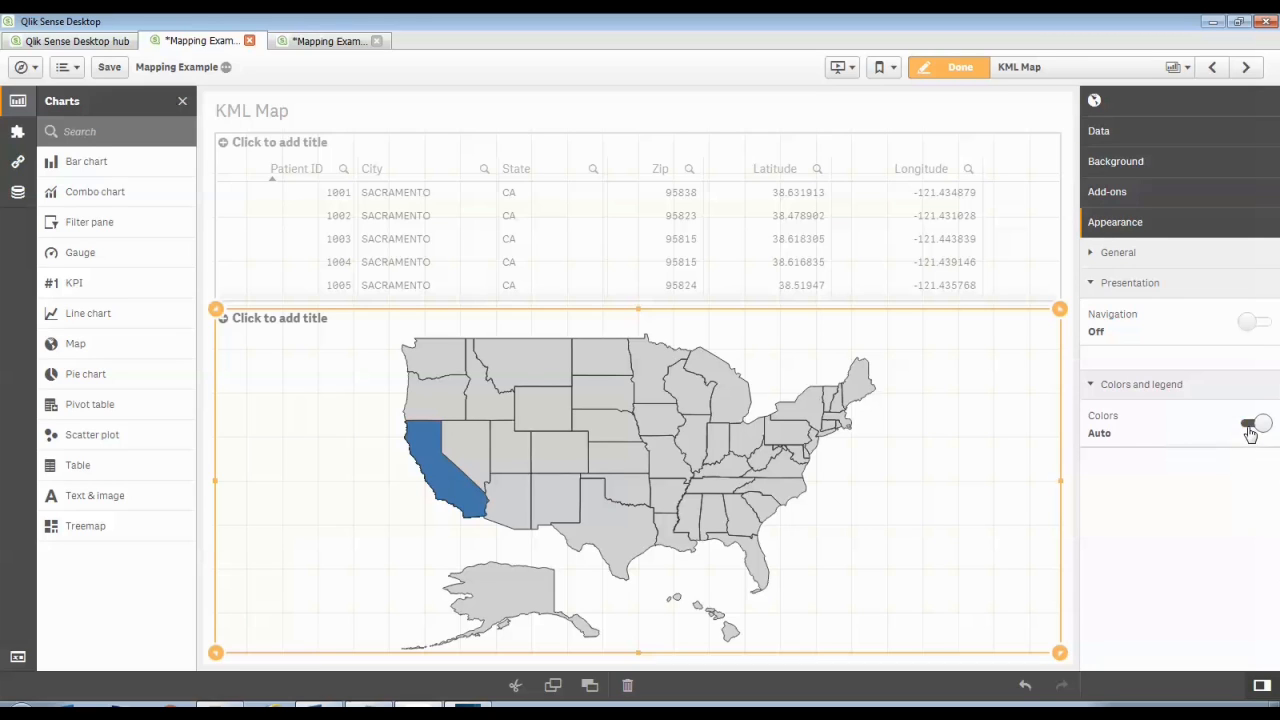
left_click(1252, 424)
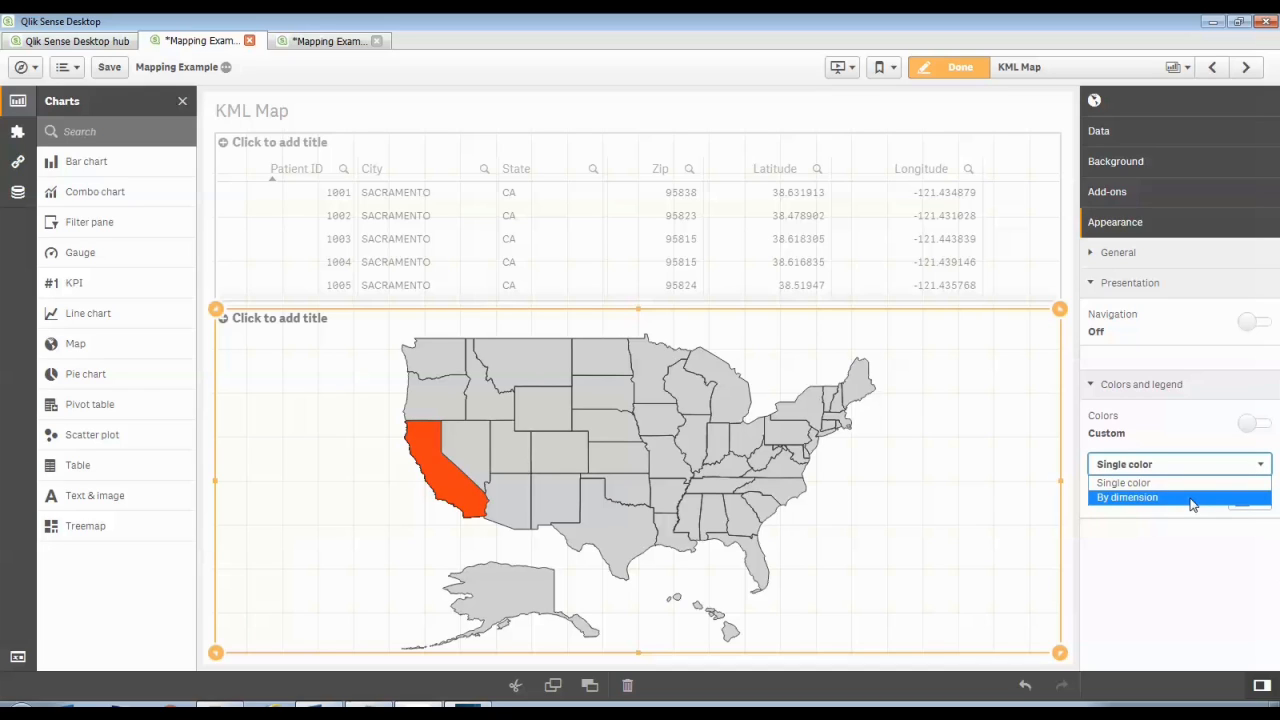
left_click(1122, 482)
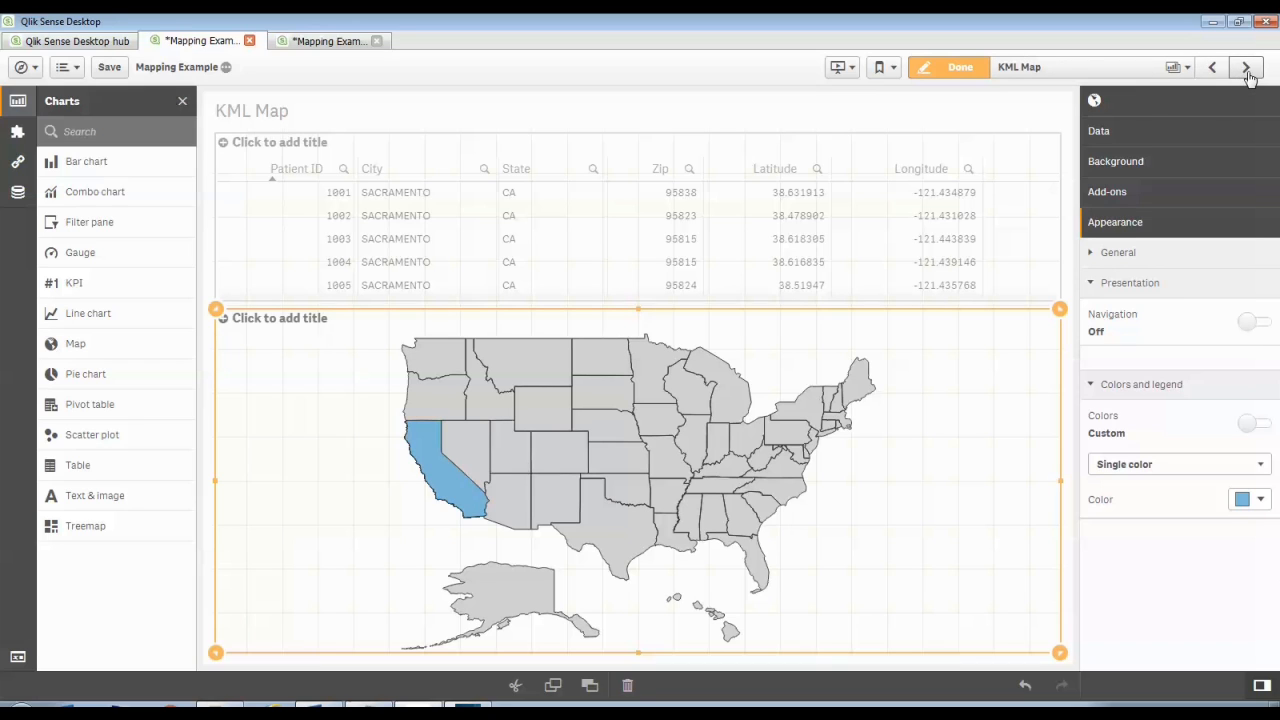
- View the Plain Point Map sheet, then move on to the Point Map sized and colored sheet
left_click(1246, 68)
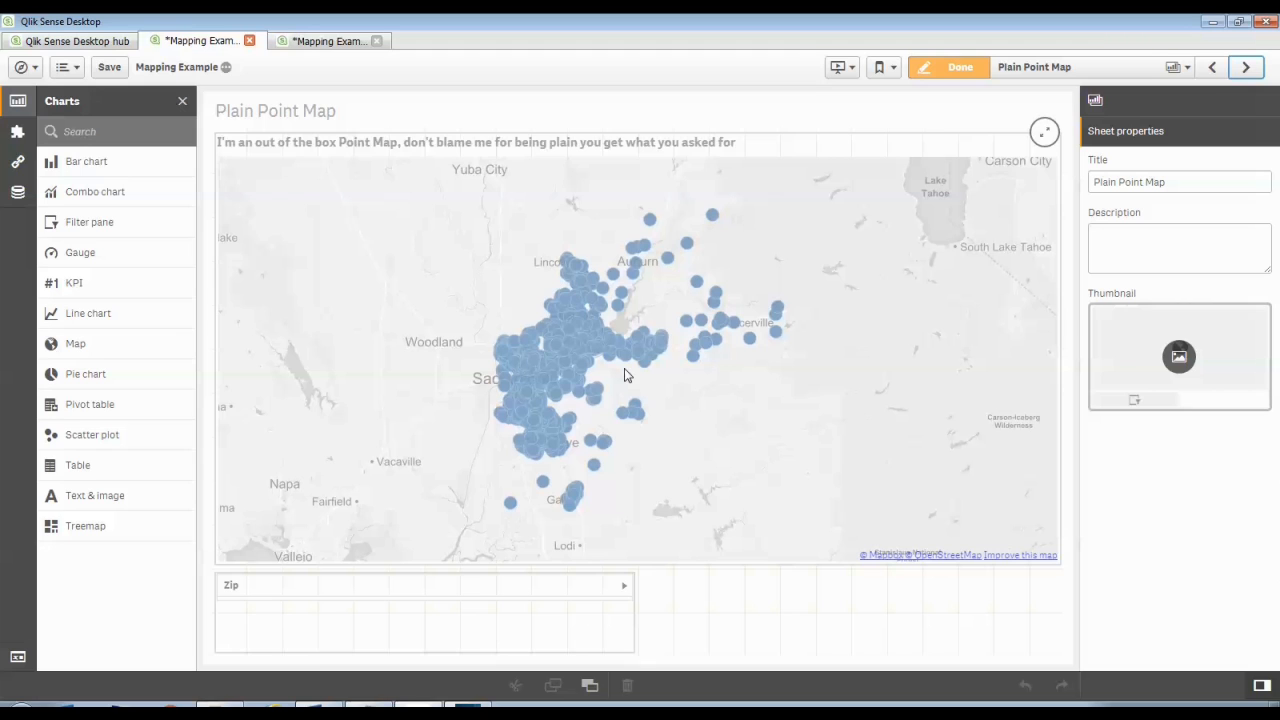
left_click(958, 68)
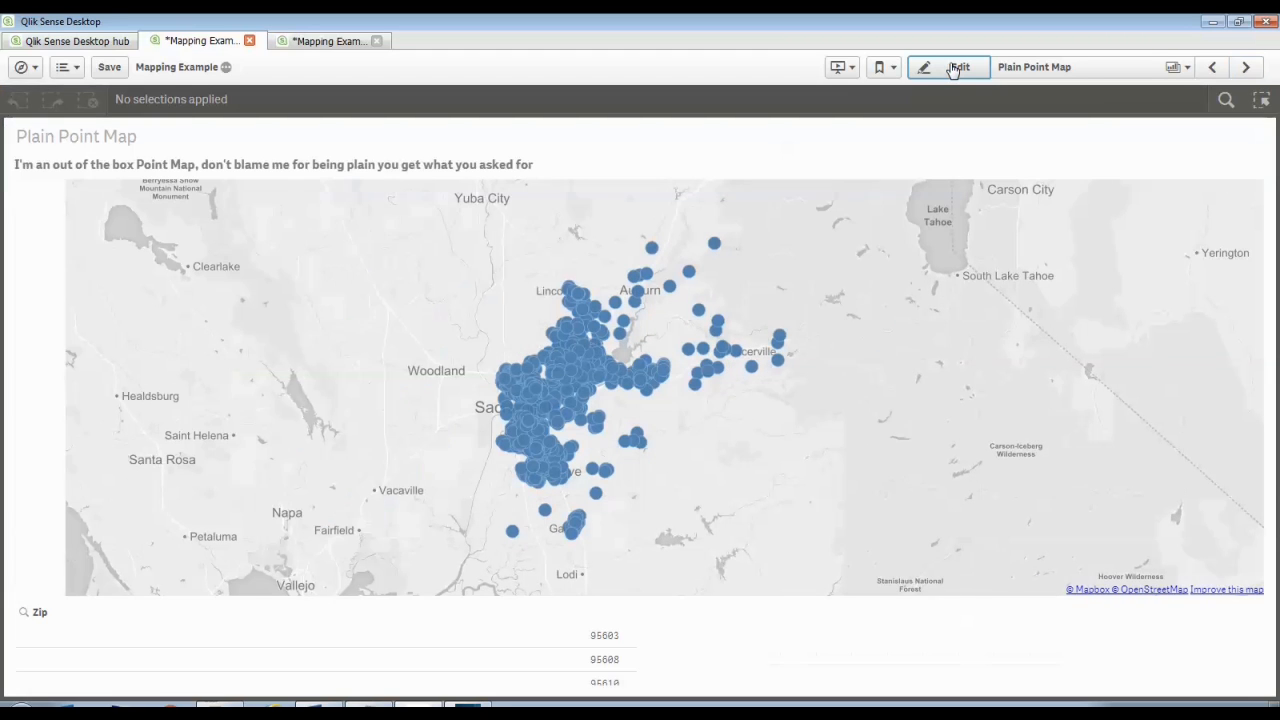
mouse_move(758, 368)
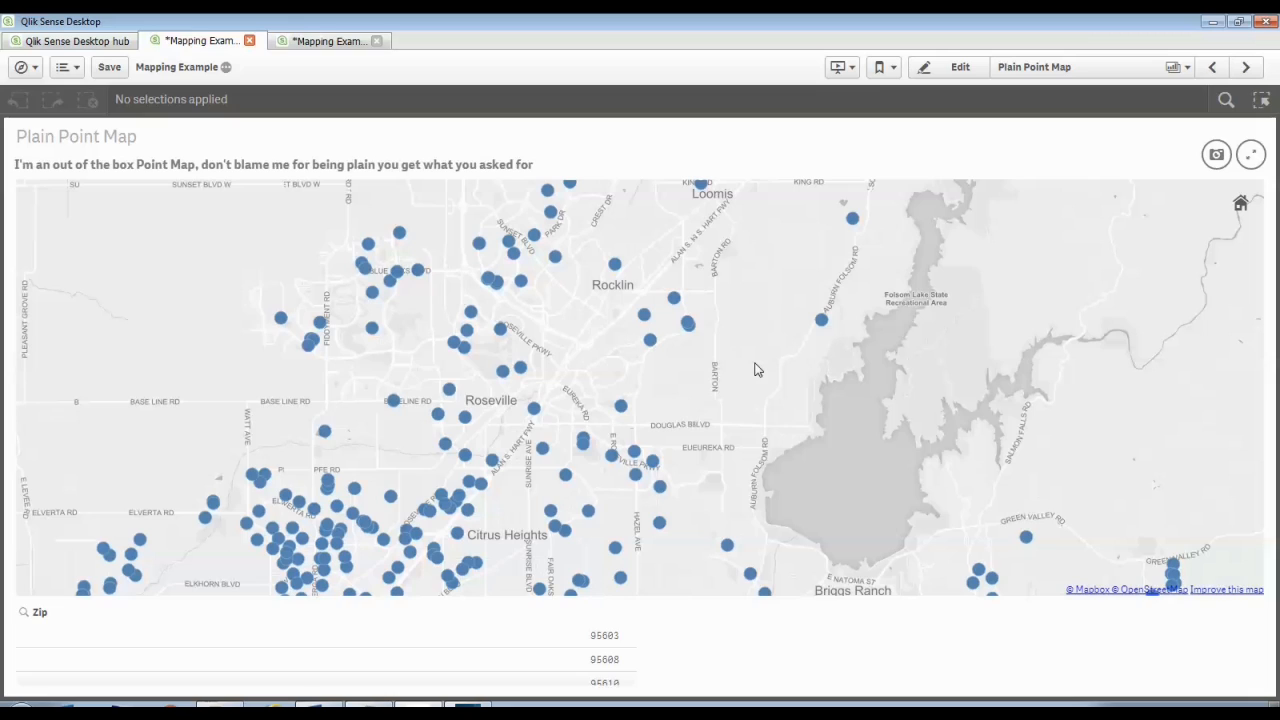
mouse_move(784, 332)
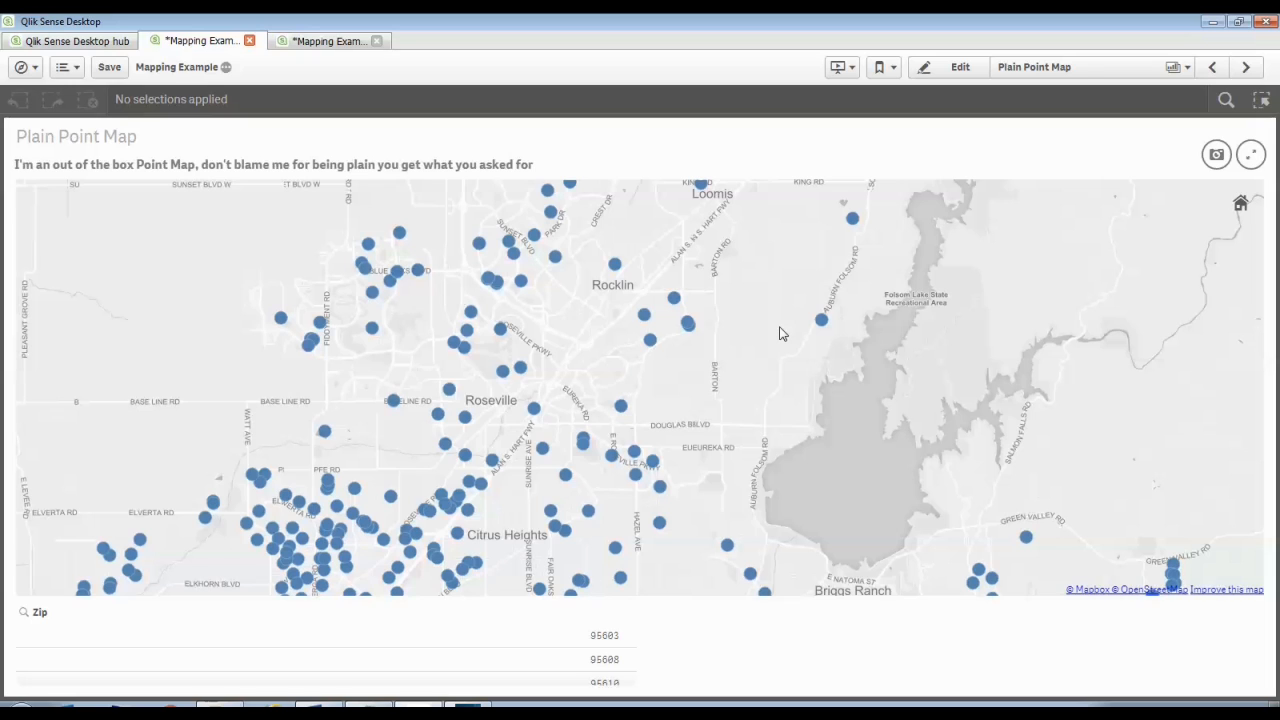
left_click(1244, 68)
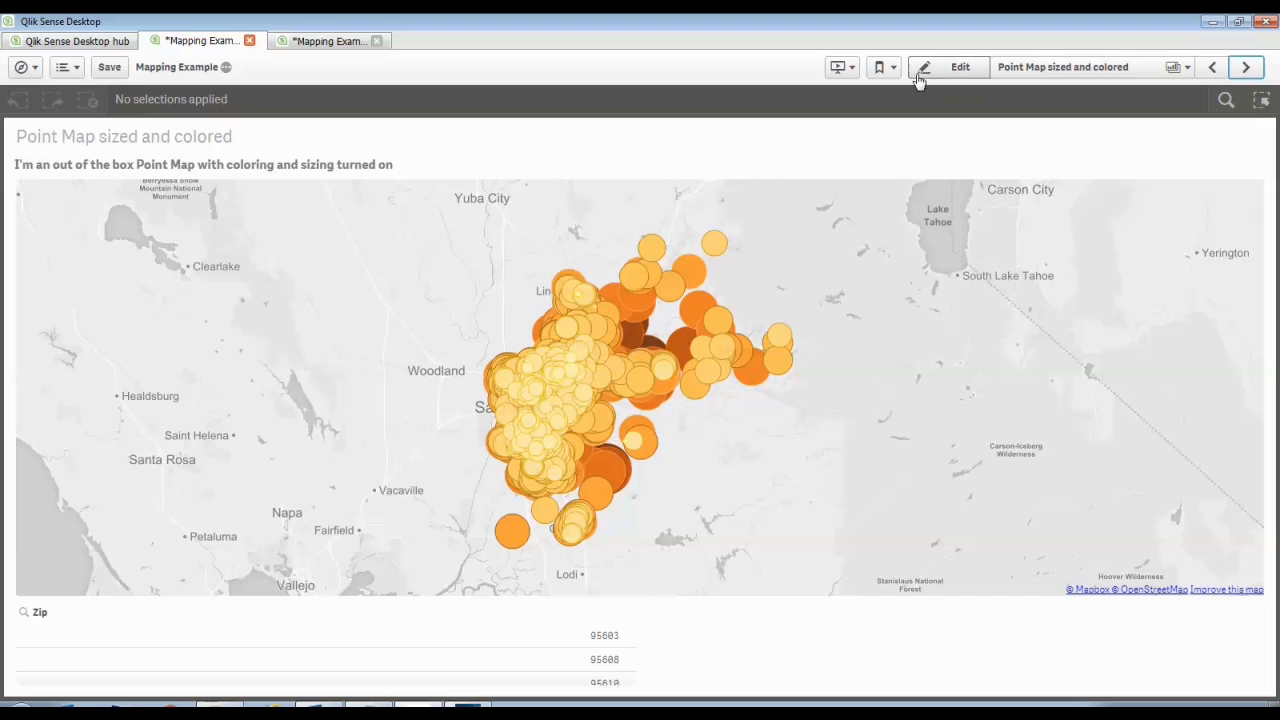
- Edit the sized and colored point map and review its by-measure colors and Account Balance bubble-size expression
left_click(960, 68)
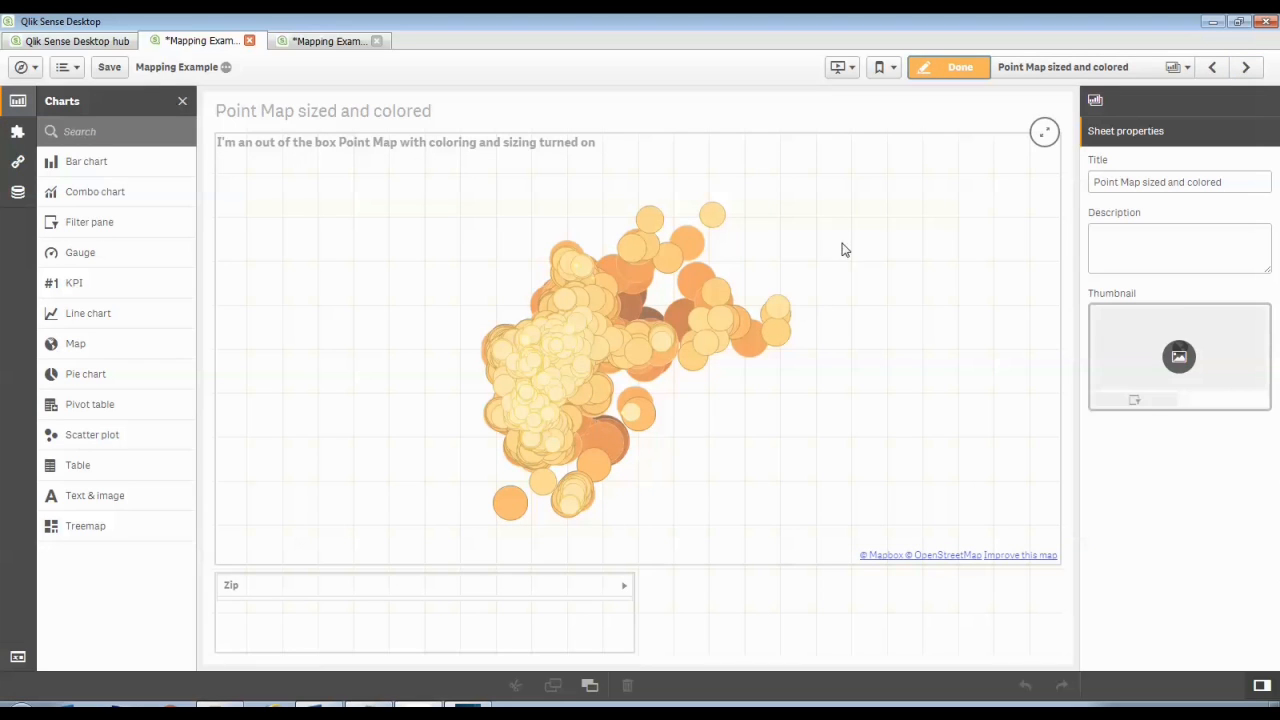
left_click(638, 348)
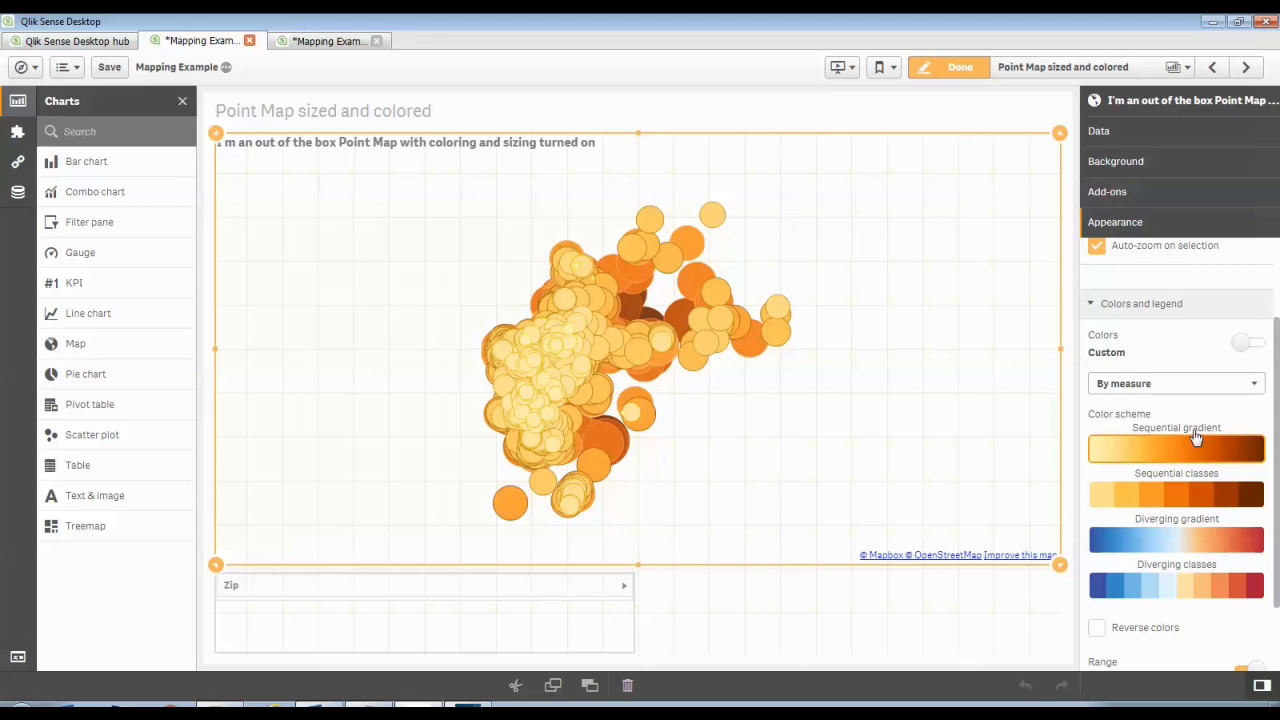
mouse_move(1196, 440)
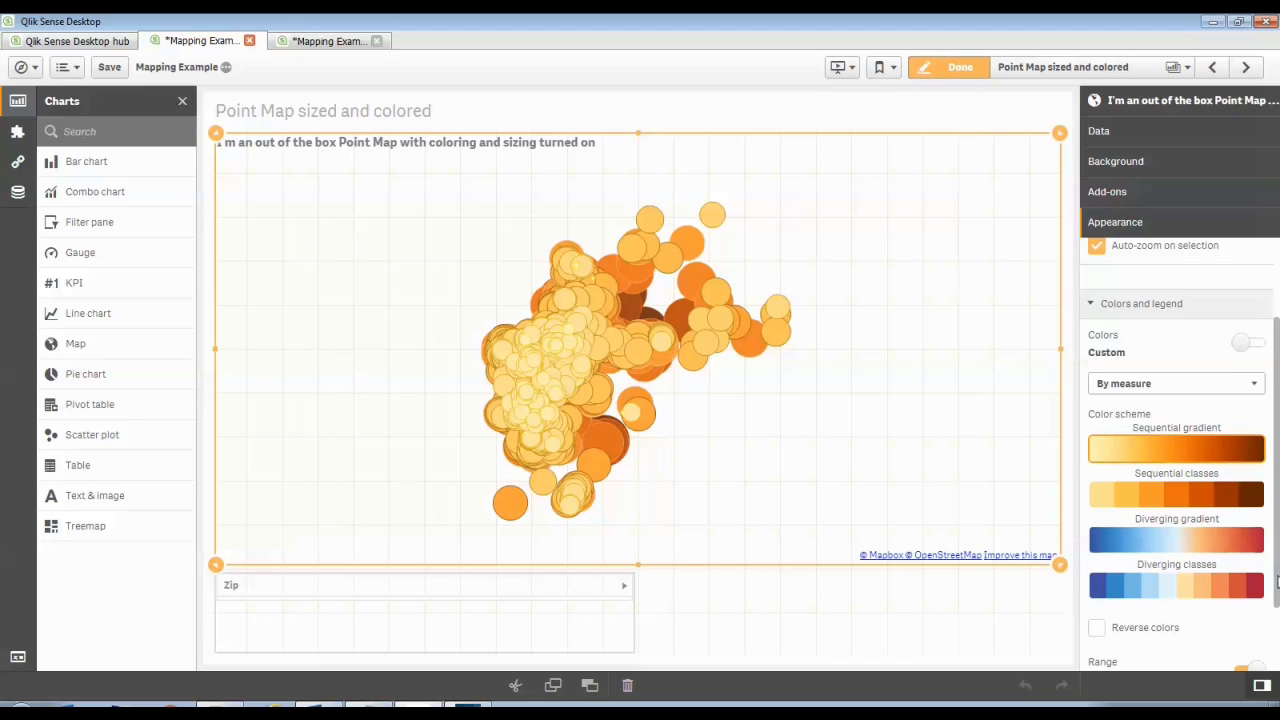
left_click(1098, 130)
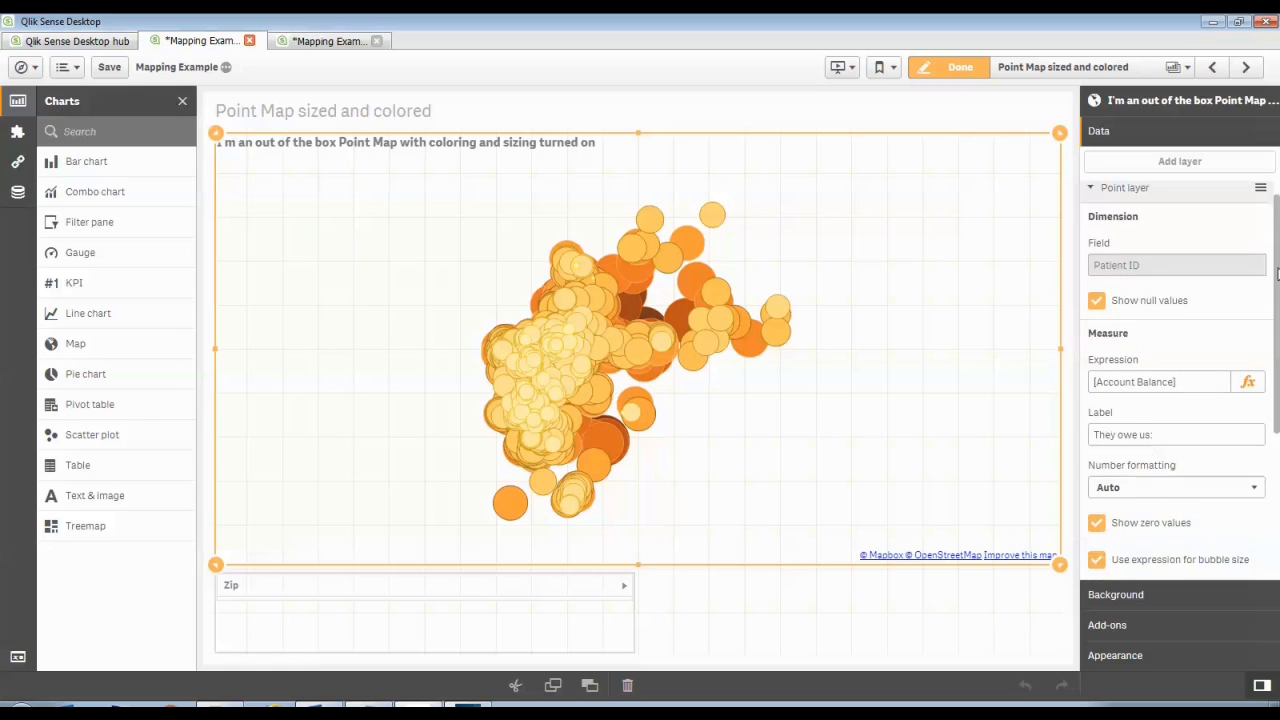
scroll("down", 3)
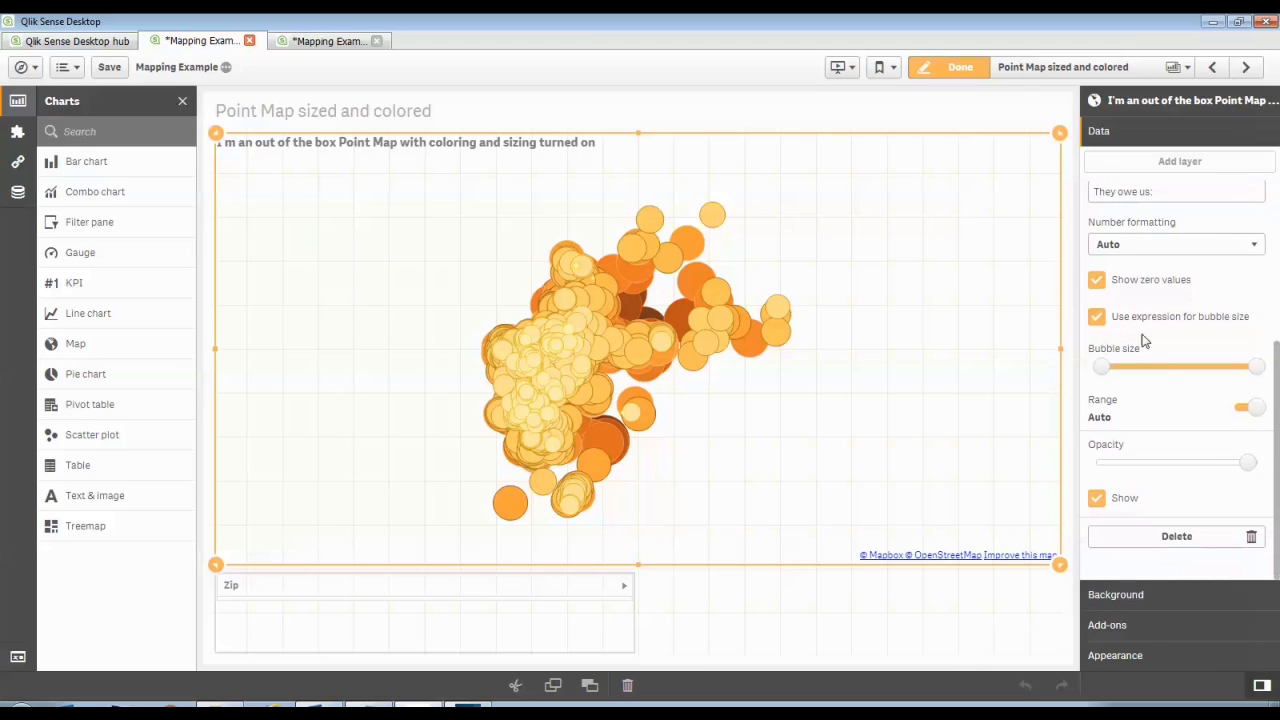
left_click(1096, 316)
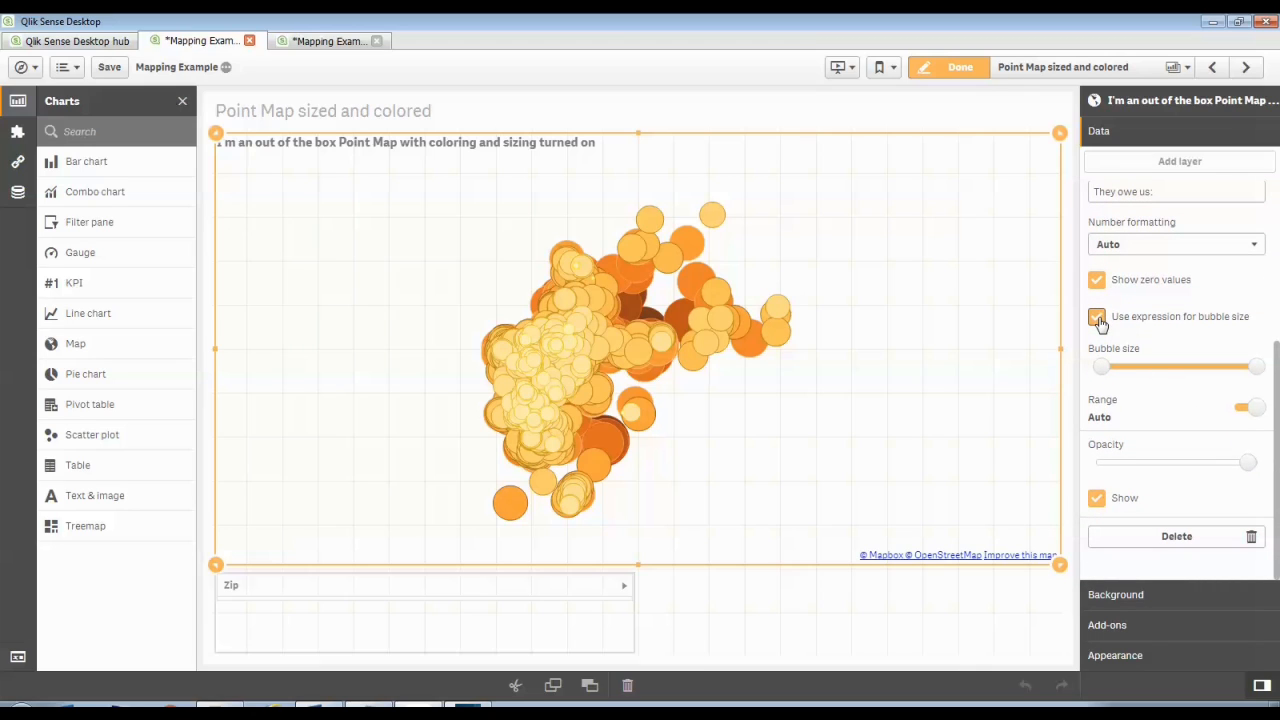
left_click(1096, 316)
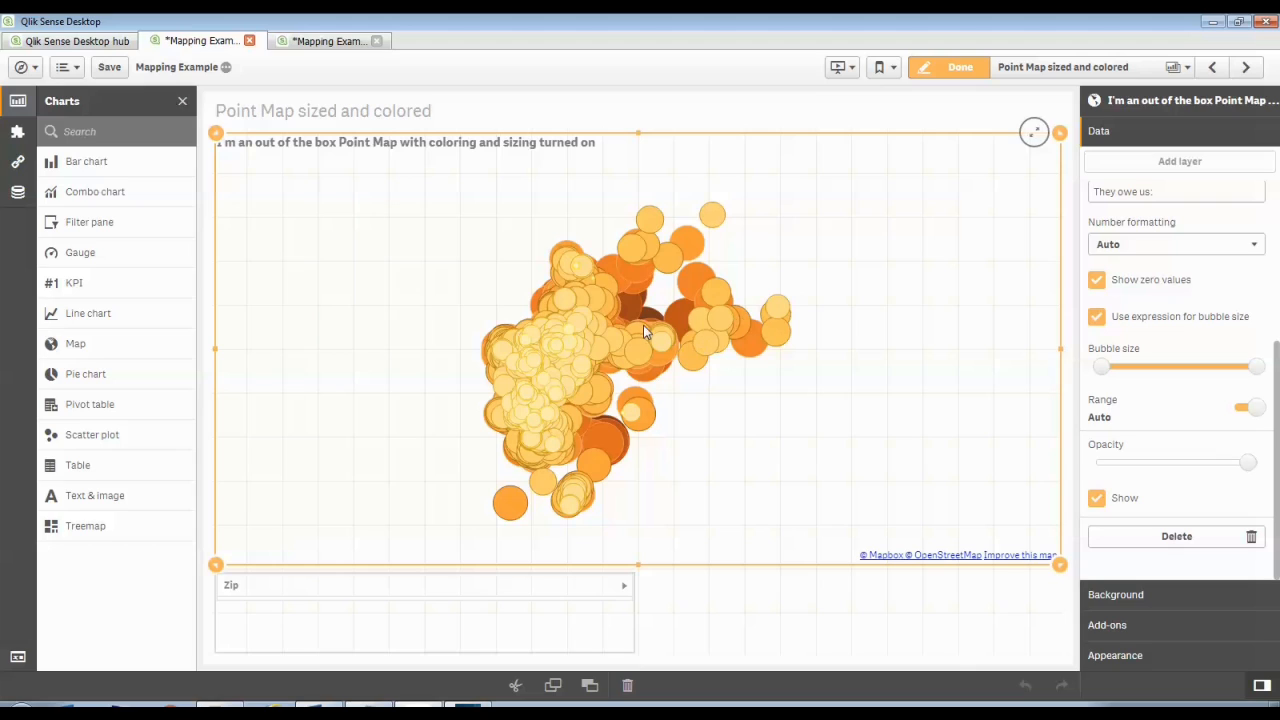
mouse_move(648, 336)
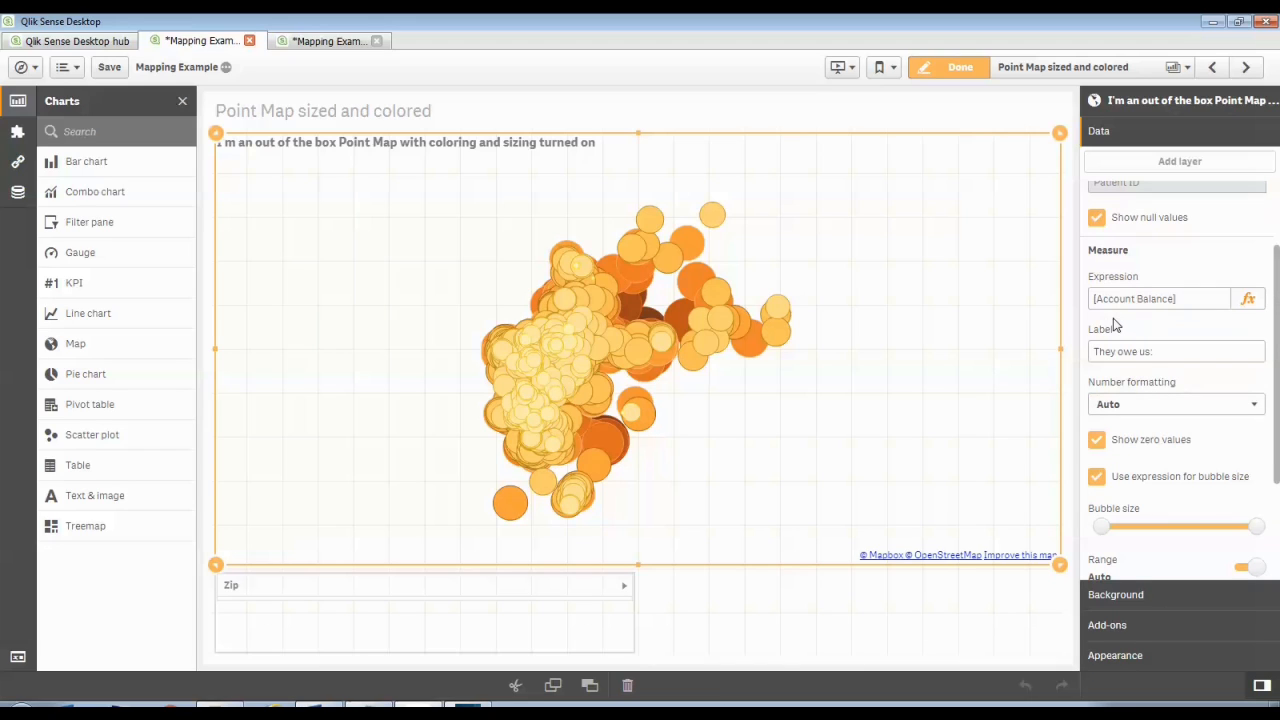
left_click(1160, 298)
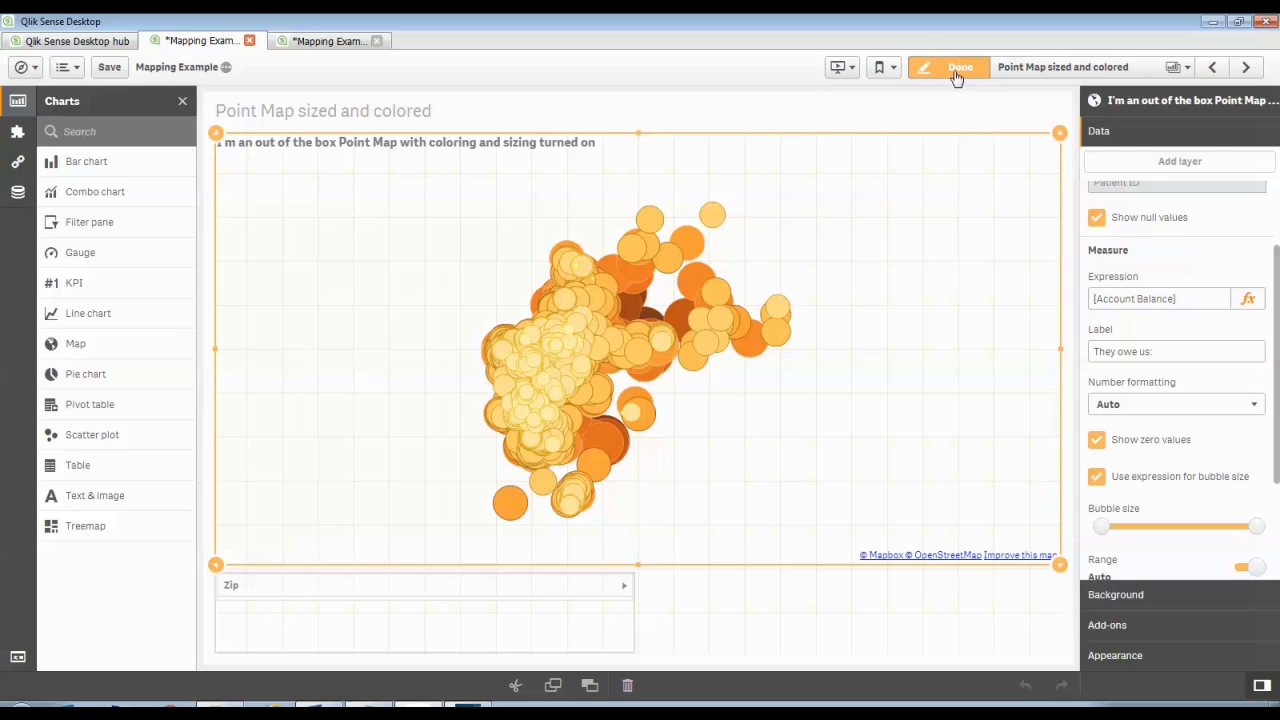
- Open the Map with Nice Background sheet and pan its zoomed OpenStreetMap terrain view westward
left_click(958, 68)
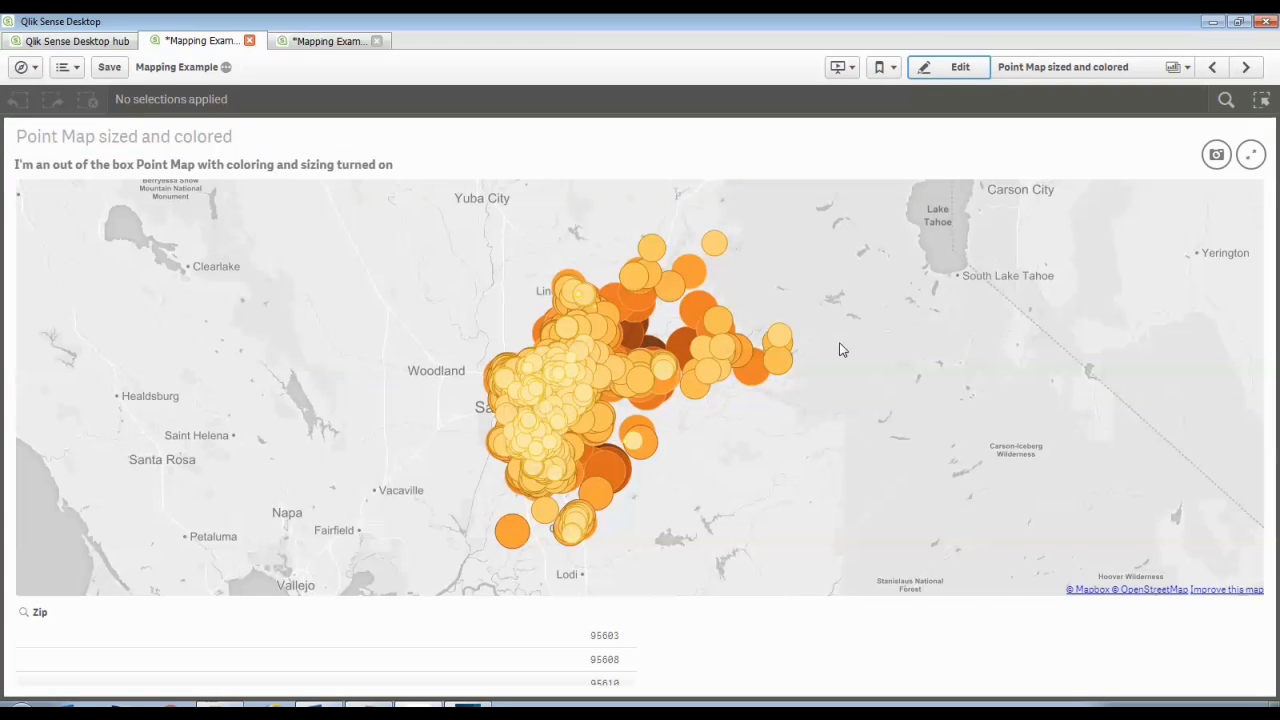
mouse_move(192, 418)
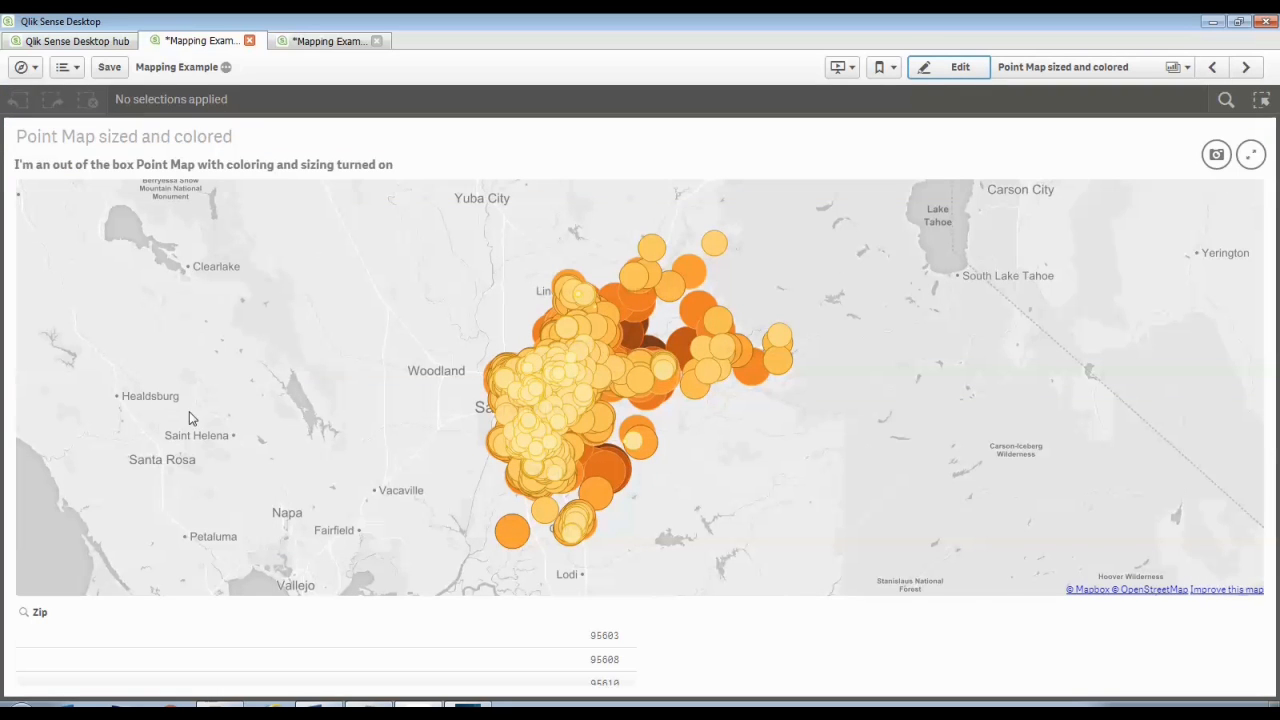
mouse_move(964, 452)
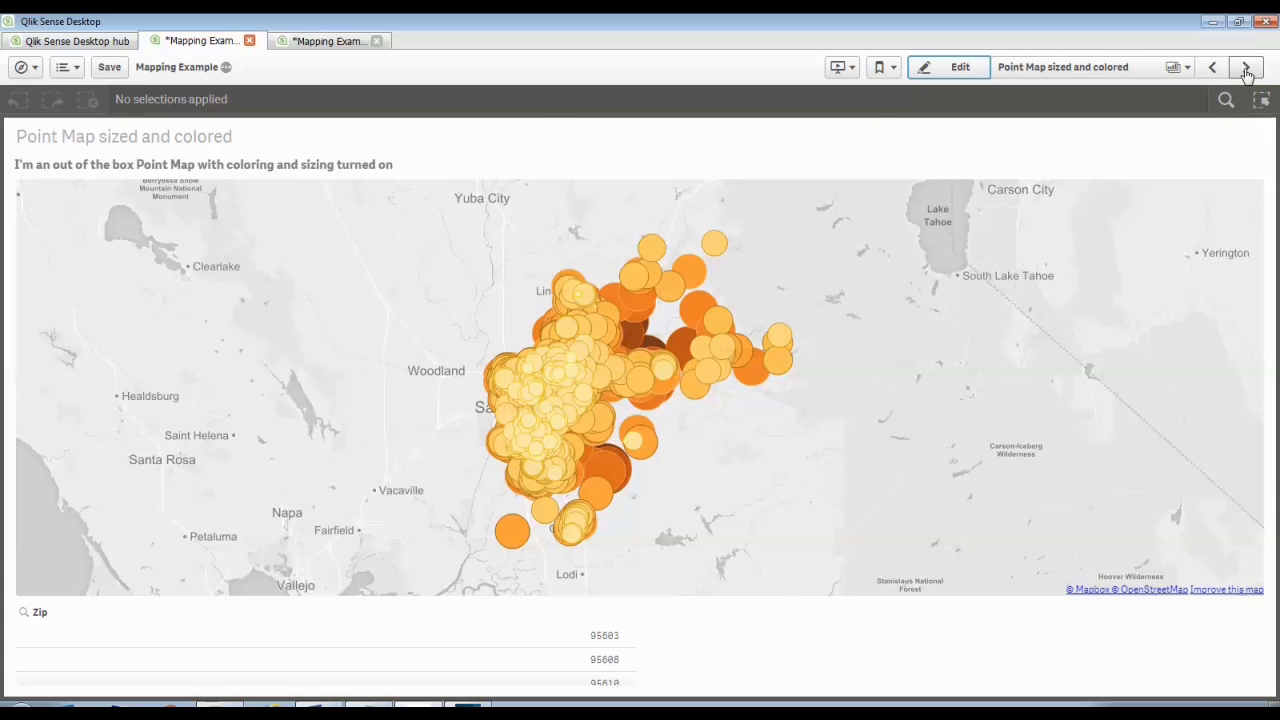
left_click(1246, 68)
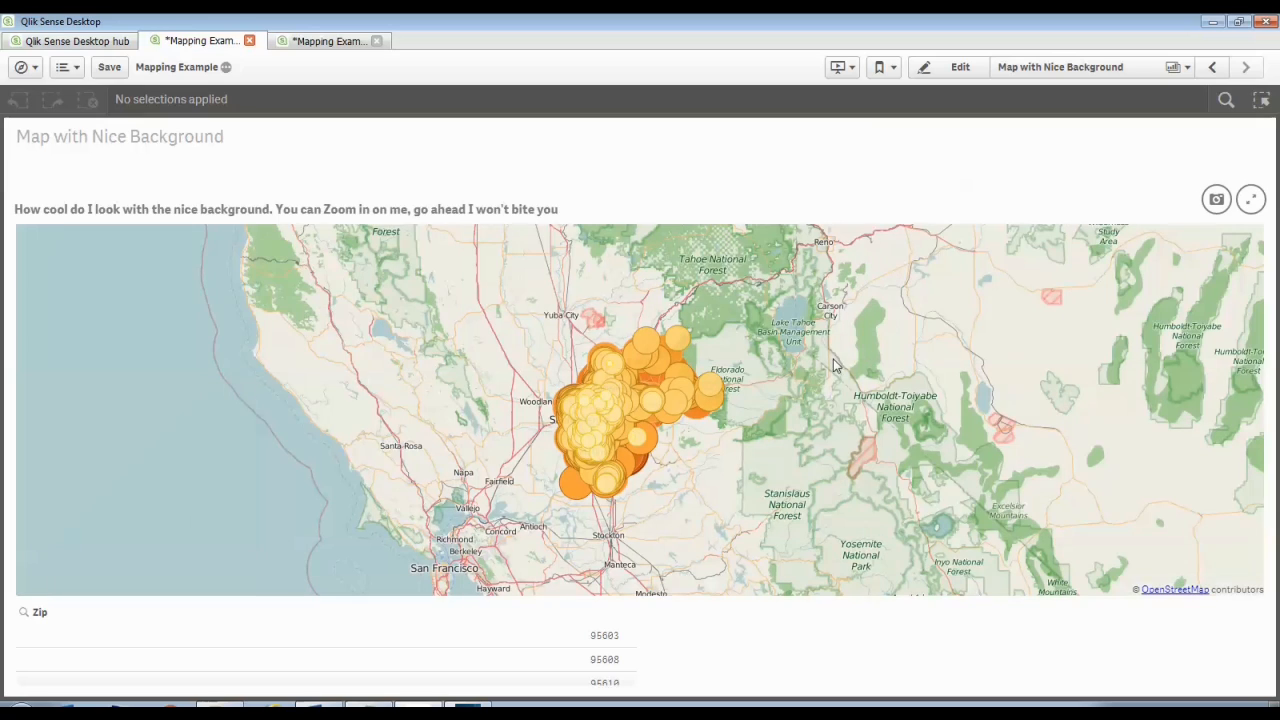
mouse_move(796, 392)
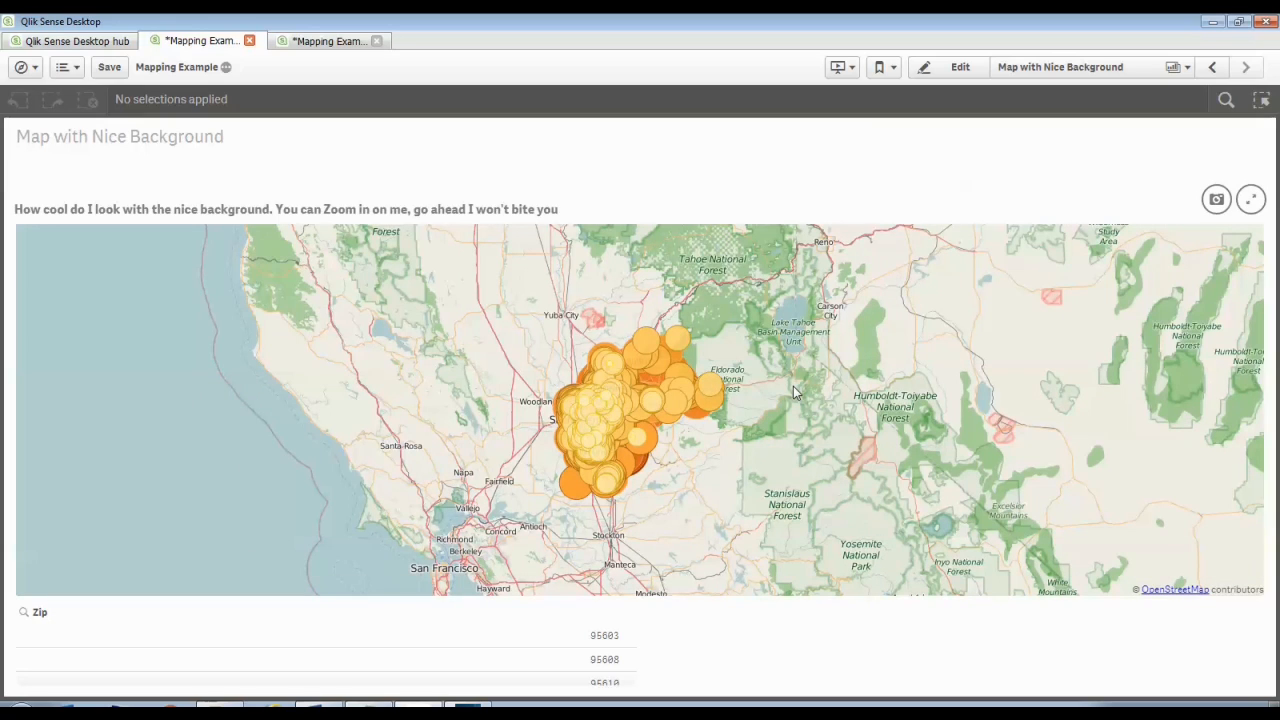
mouse_move(720, 328)
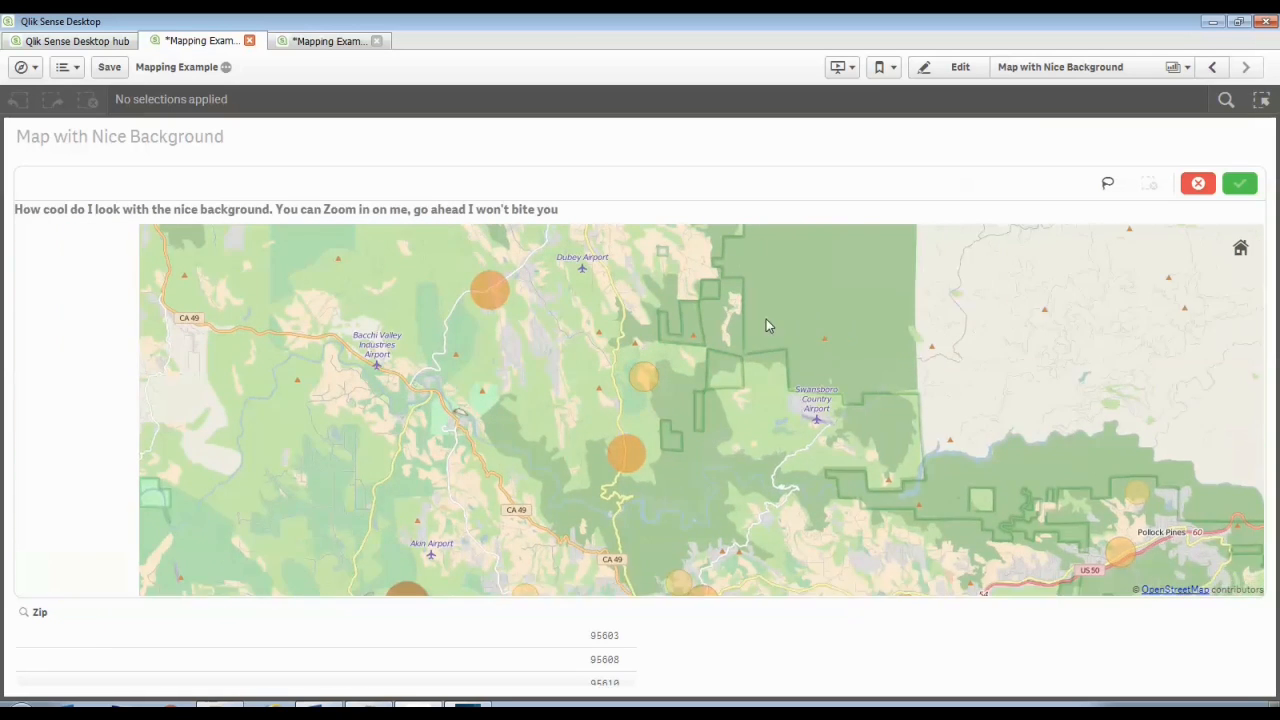
left_click_drag(768, 324, 520, 368)
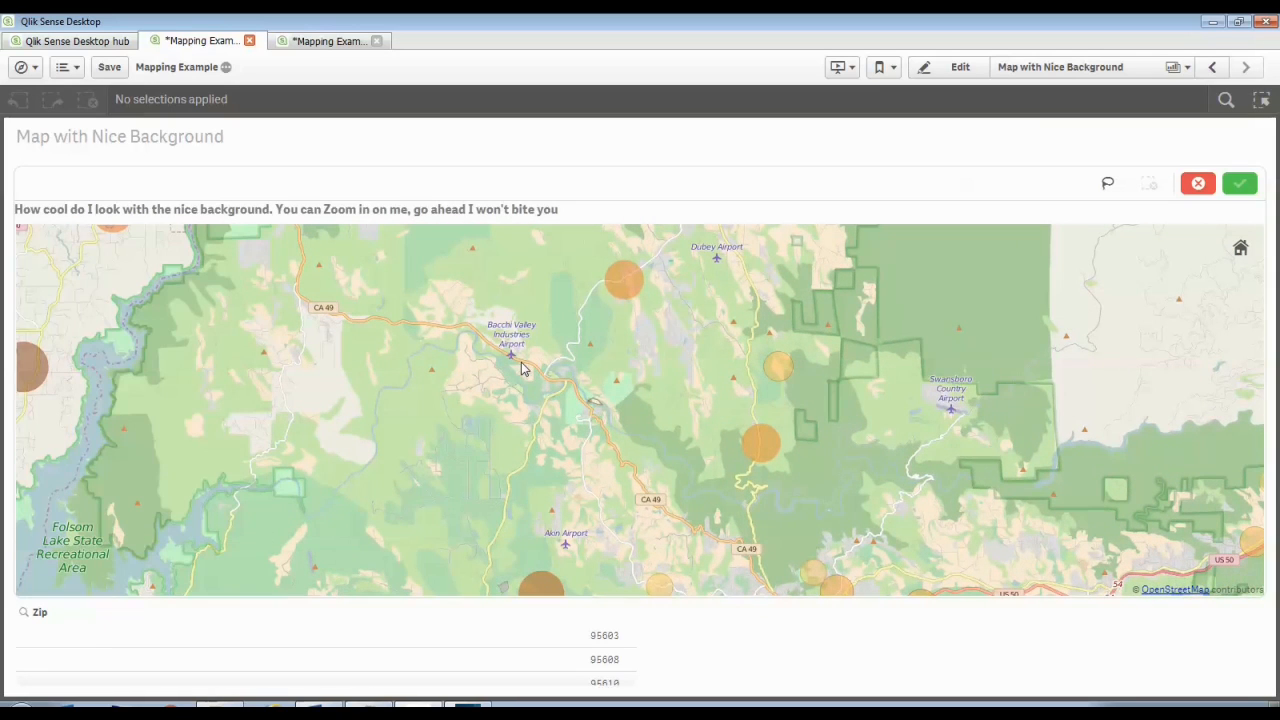
mouse_move(324, 318)
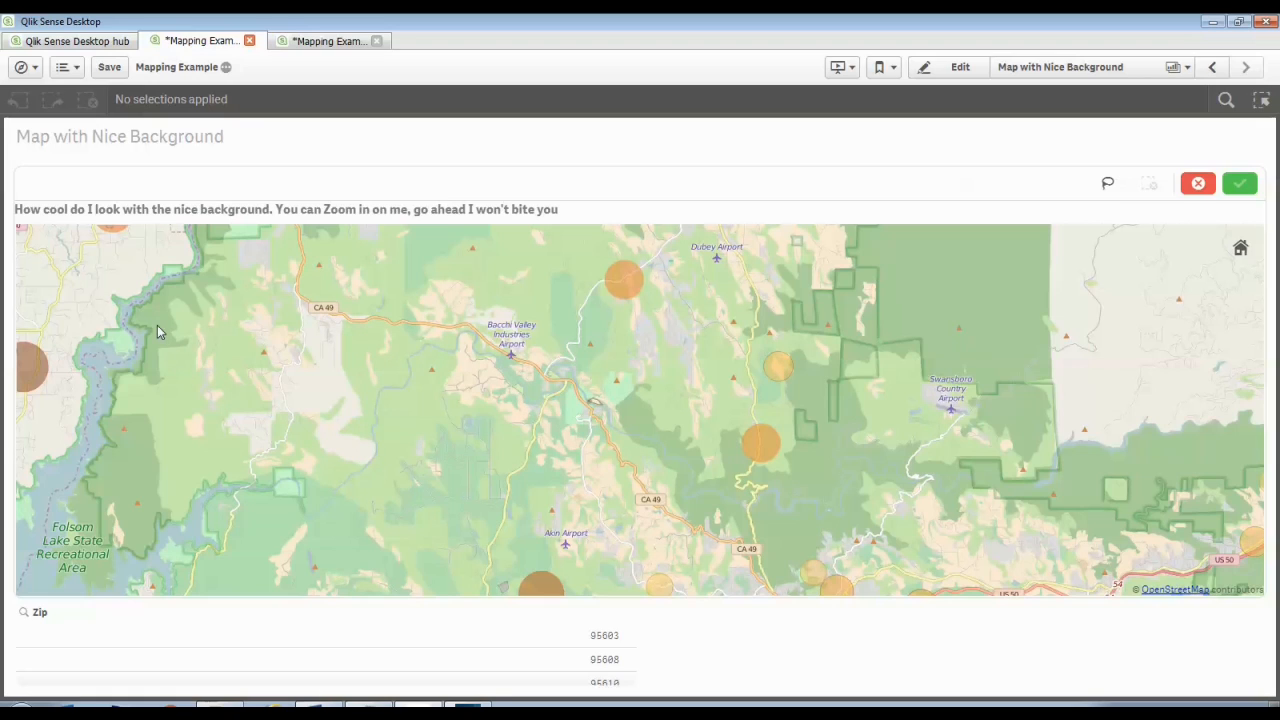
mouse_move(322, 396)
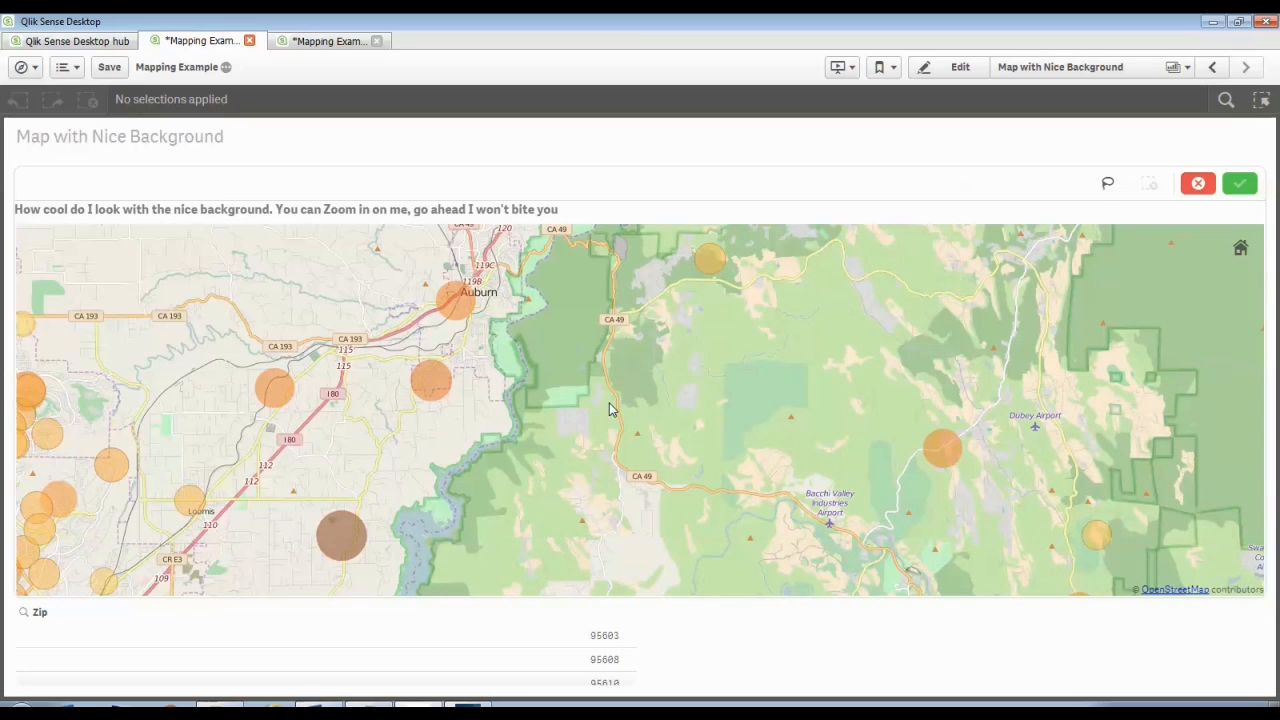
mouse_move(448, 520)
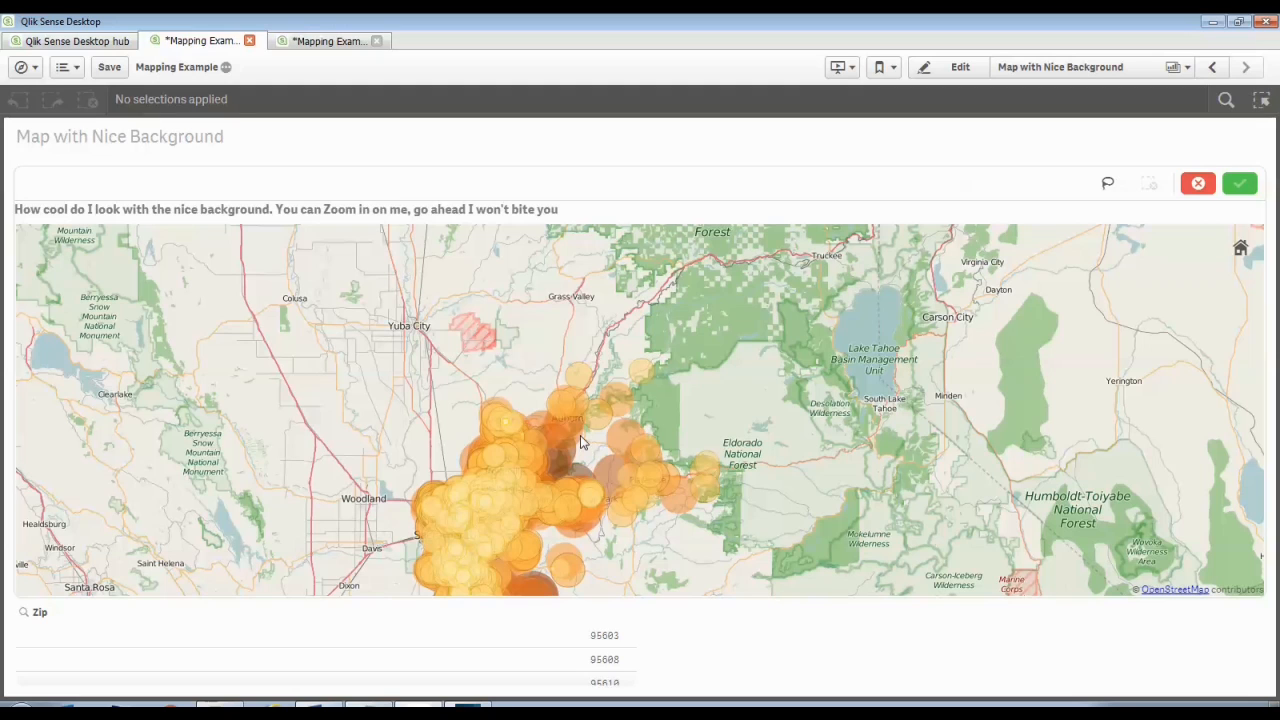
mouse_move(1066, 212)
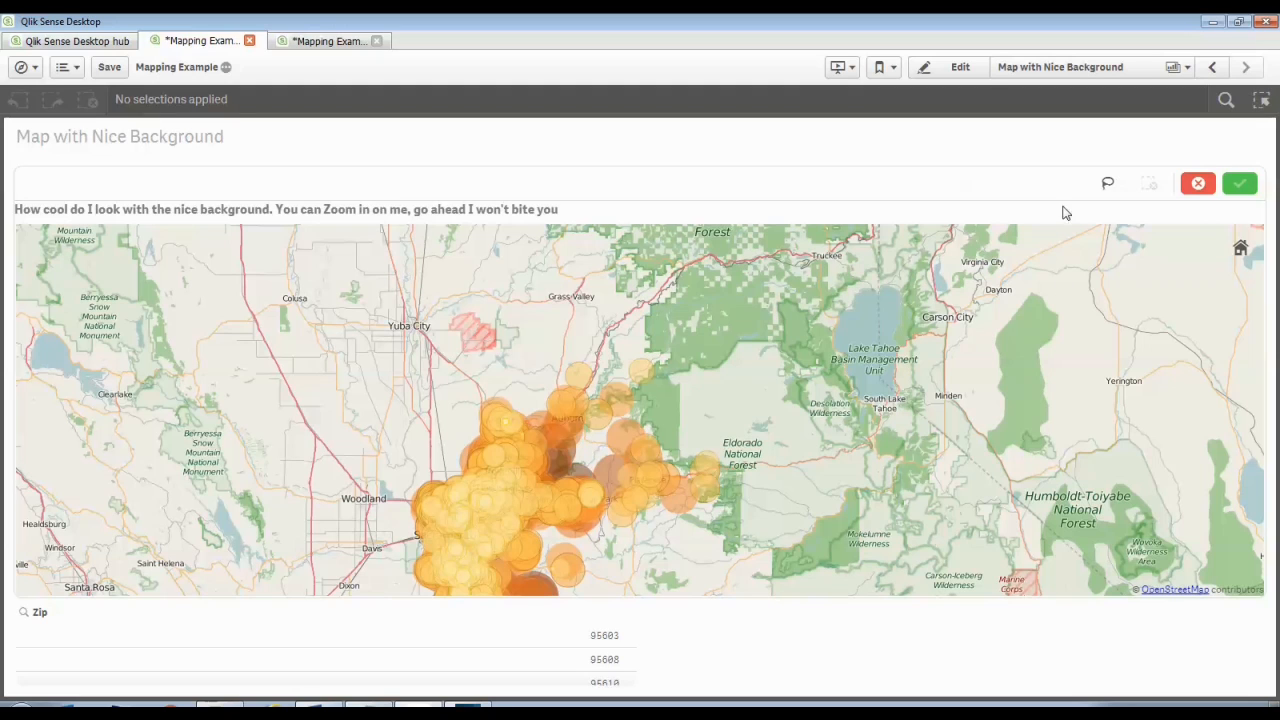
- Edit the map and review its Background settings: custom slippy-map service with OpenStreetMap tile URL and attribution
left_click(960, 68)
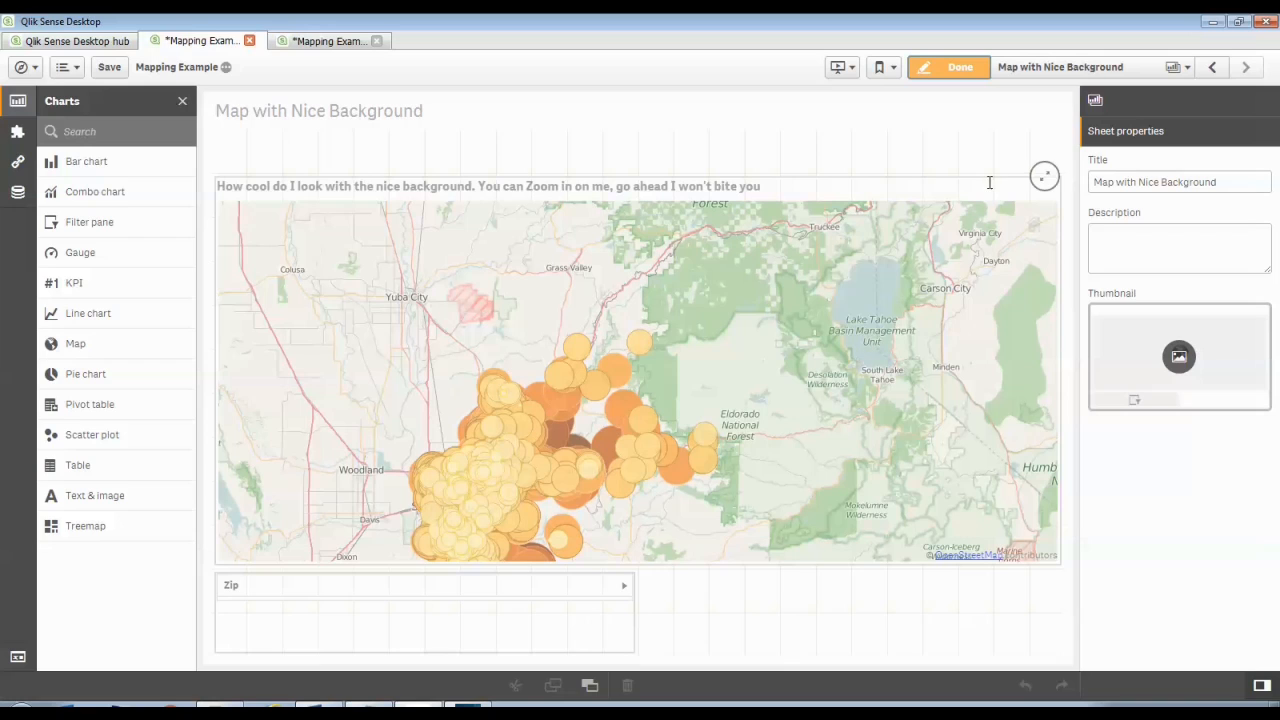
left_click(640, 380)
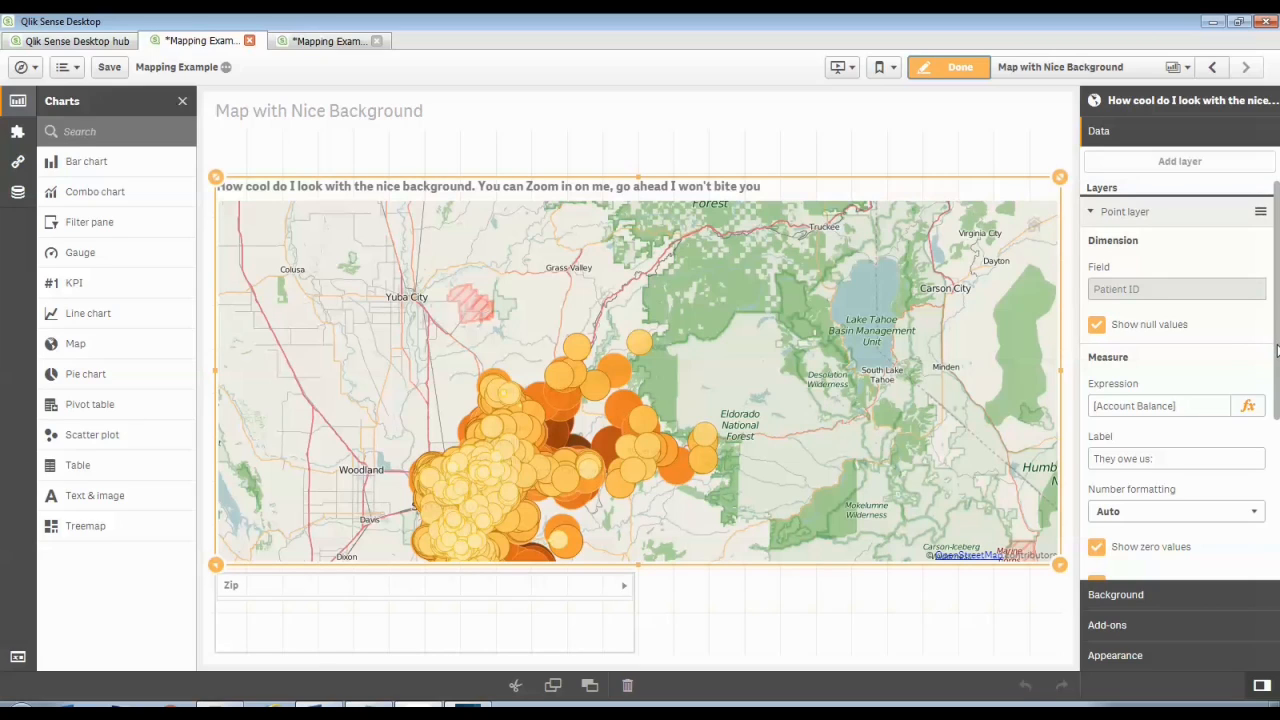
mouse_move(1112, 602)
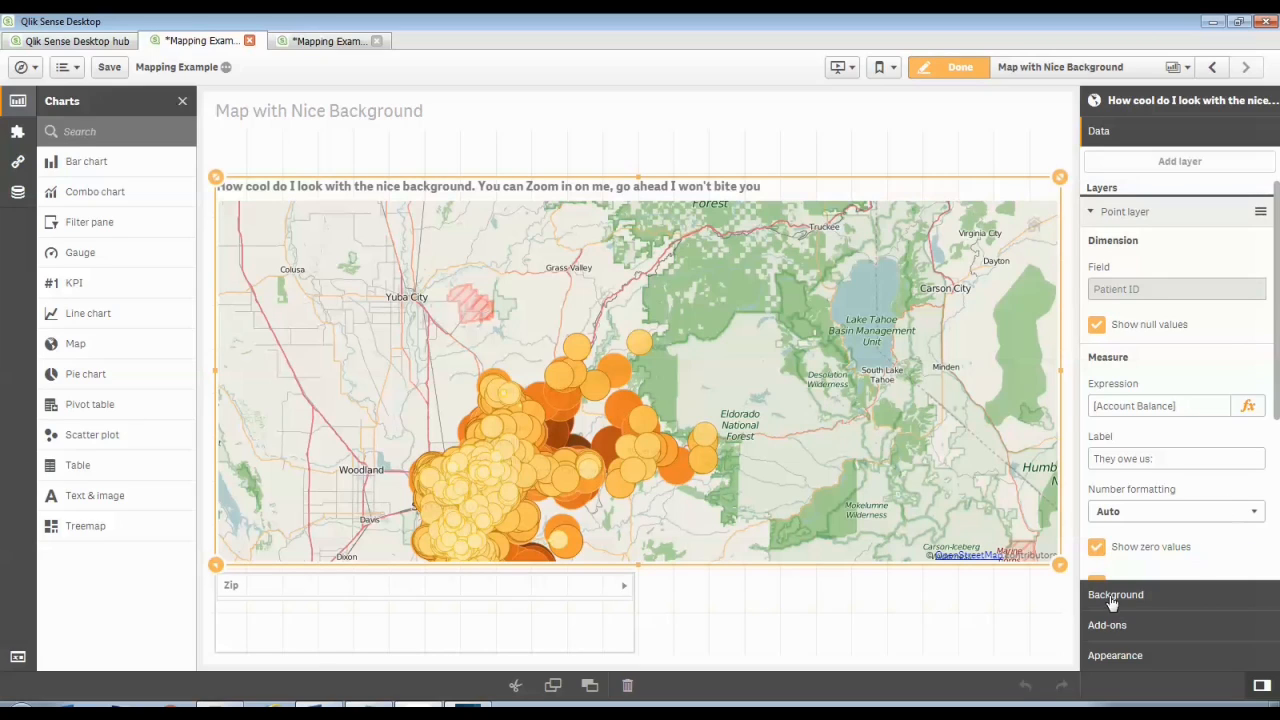
left_click(1116, 594)
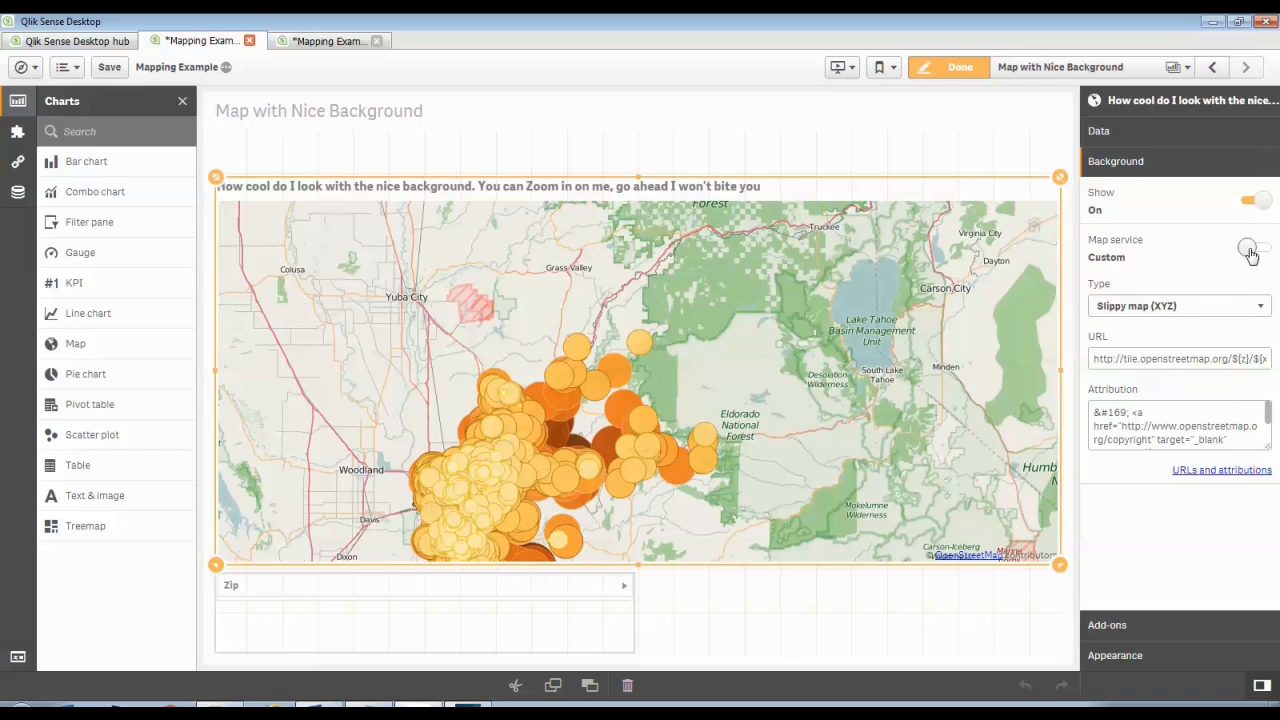
left_click(1252, 248)
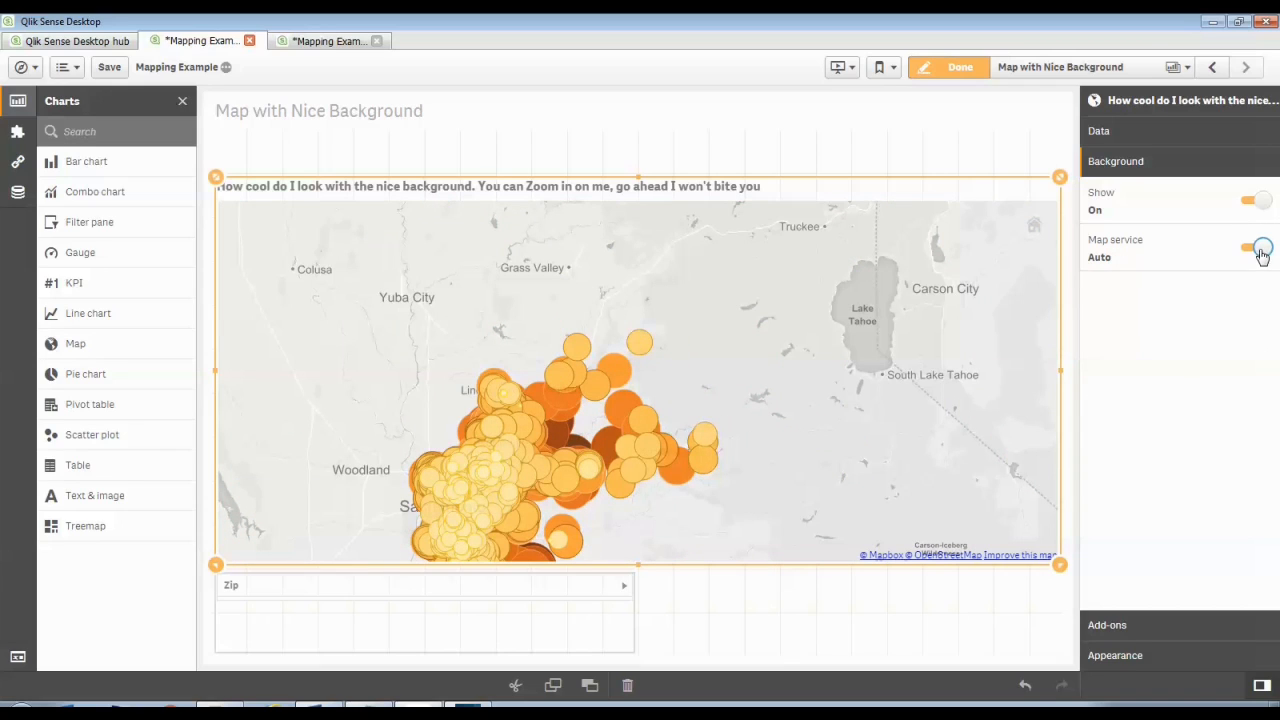
left_click(1256, 248)
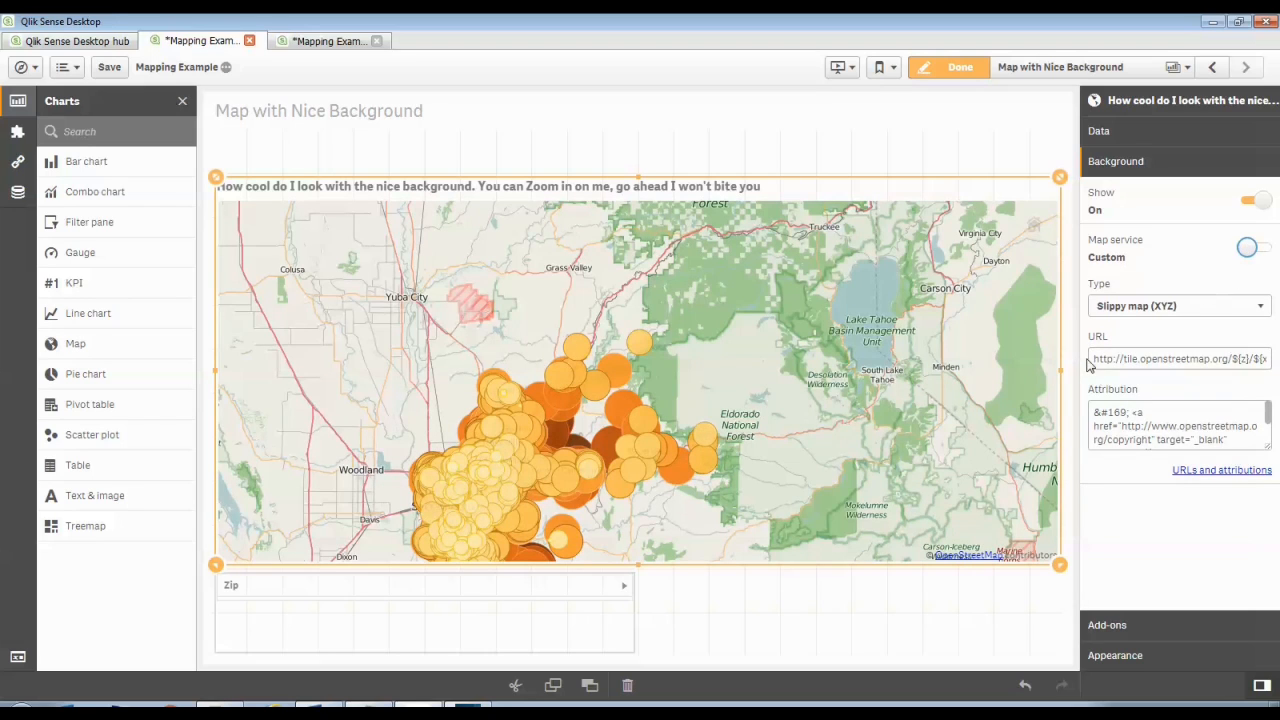
left_click(1180, 358)
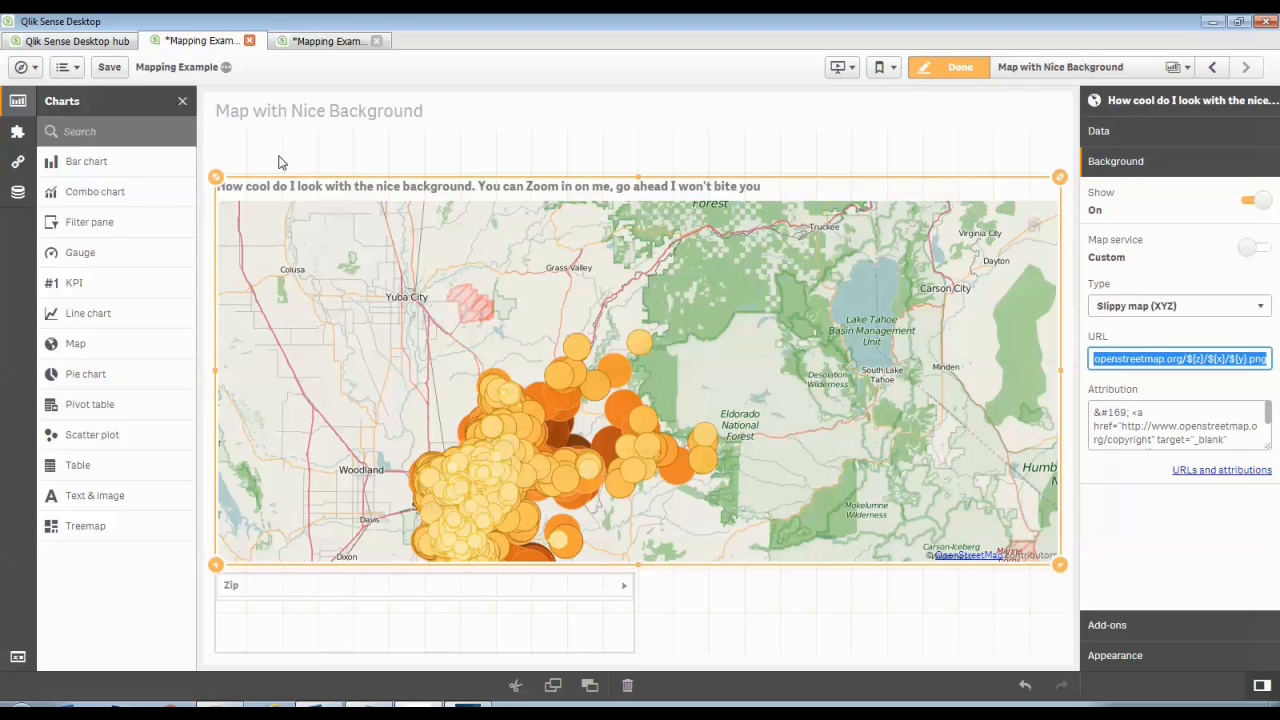
mouse_move(1156, 400)
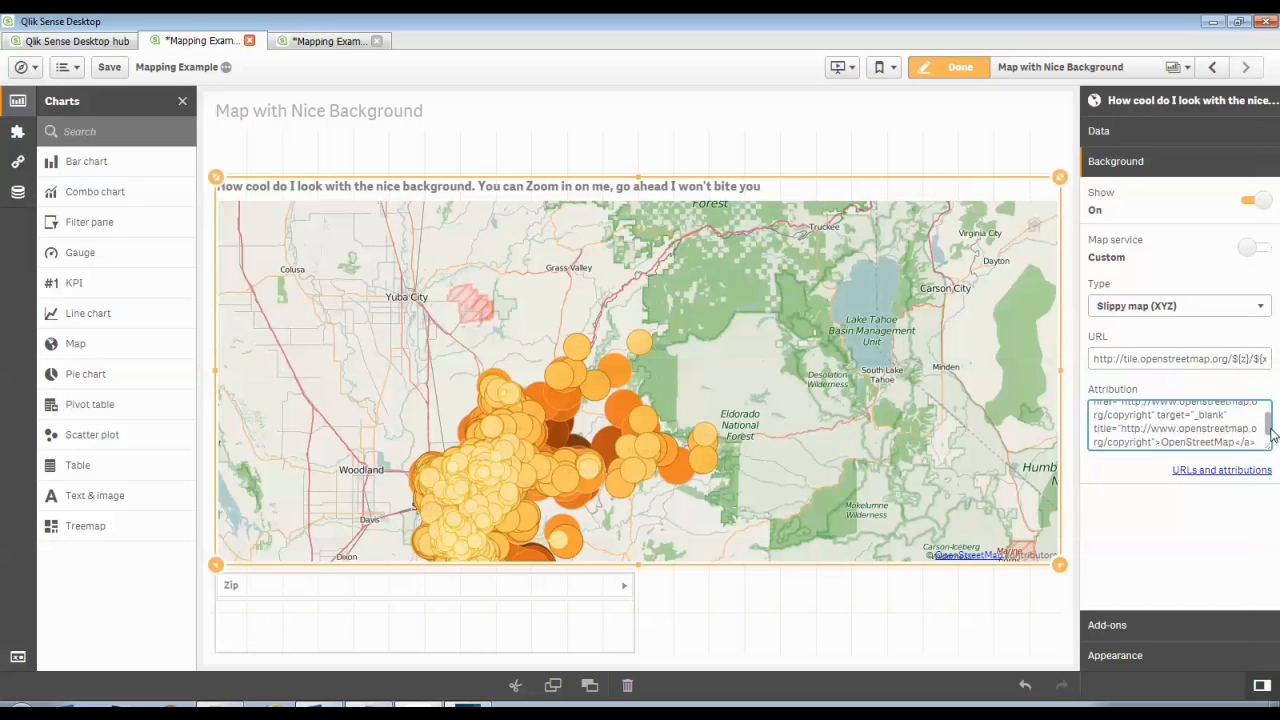
scroll("down", 3)
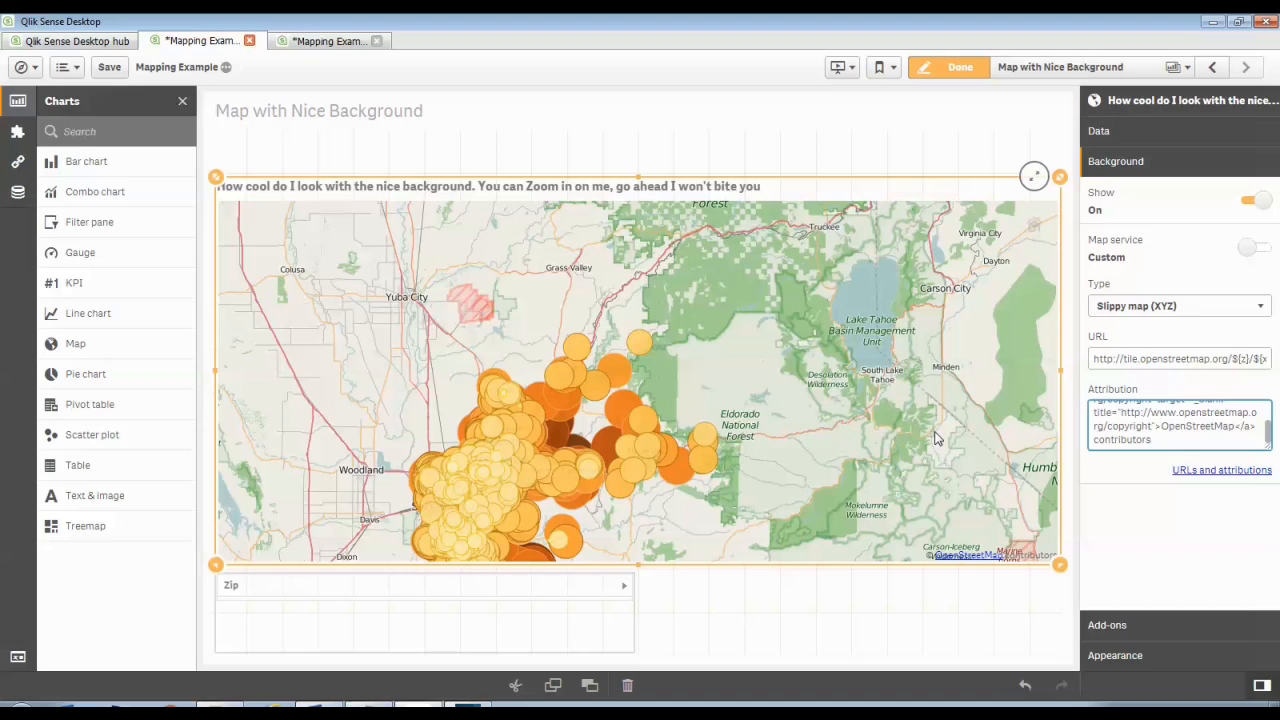
mouse_move(918, 380)
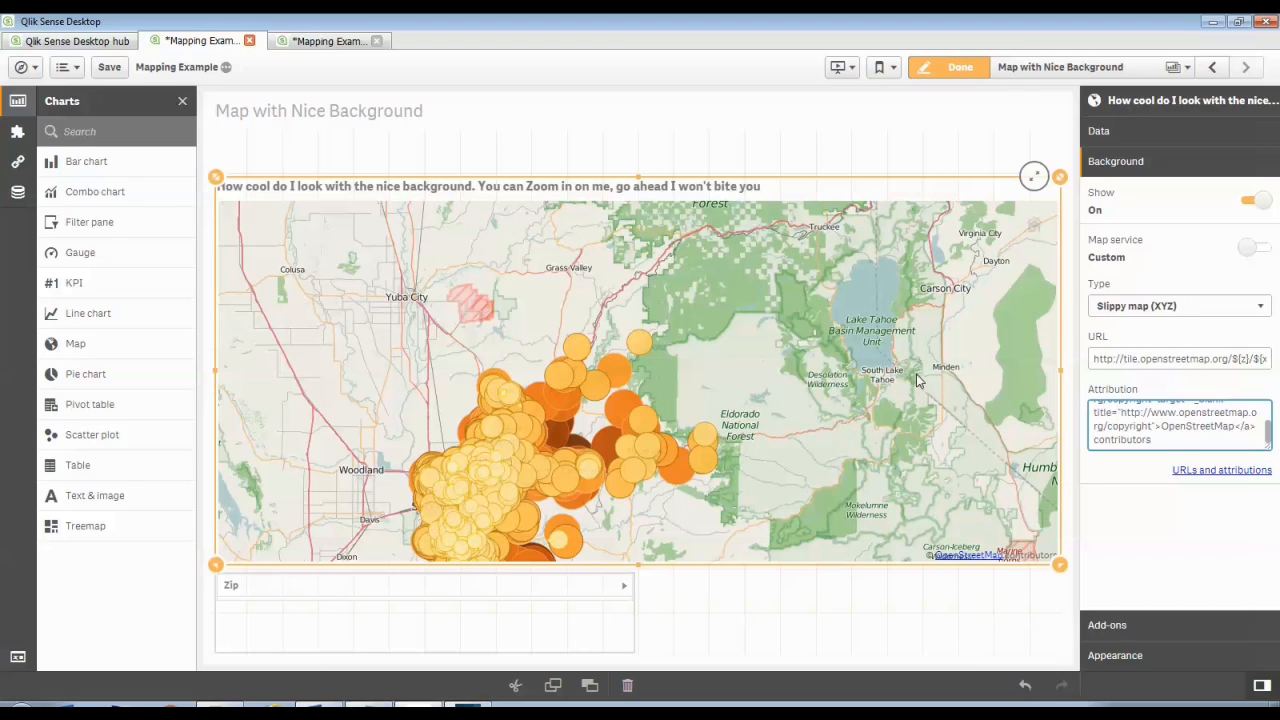
mouse_move(924, 378)
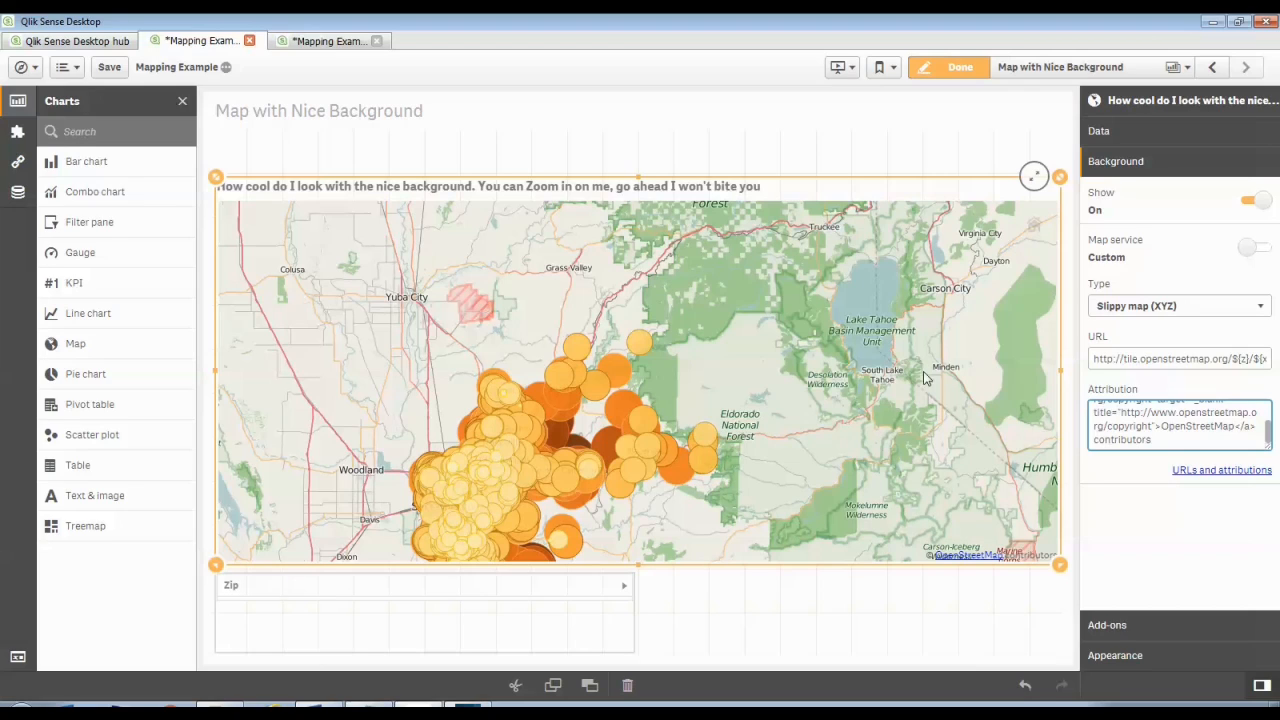